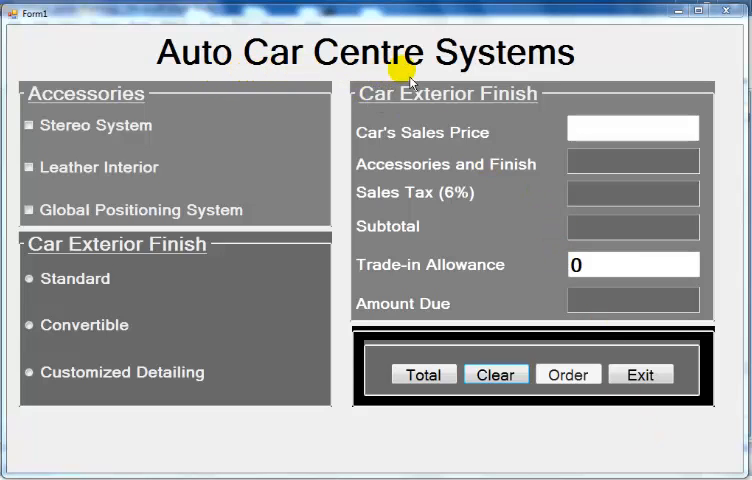
mouse_move(64, 132)
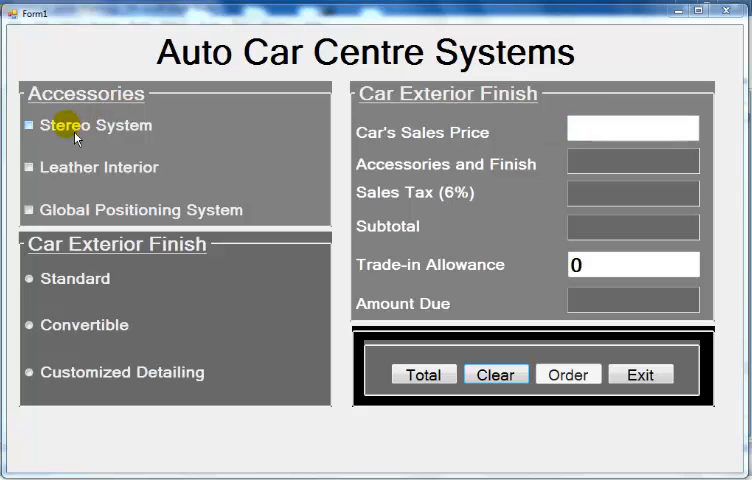
Add the Stereo System and Leather Interior accessories and choose Customized Detailing finish
left_click(24, 124)
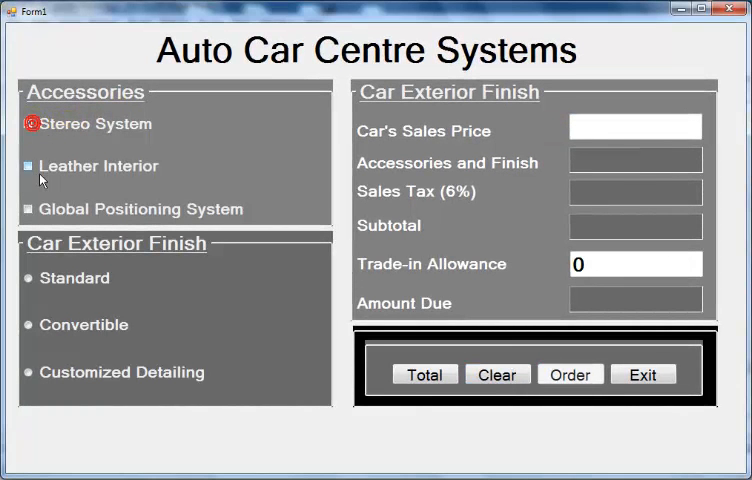
left_click(30, 166)
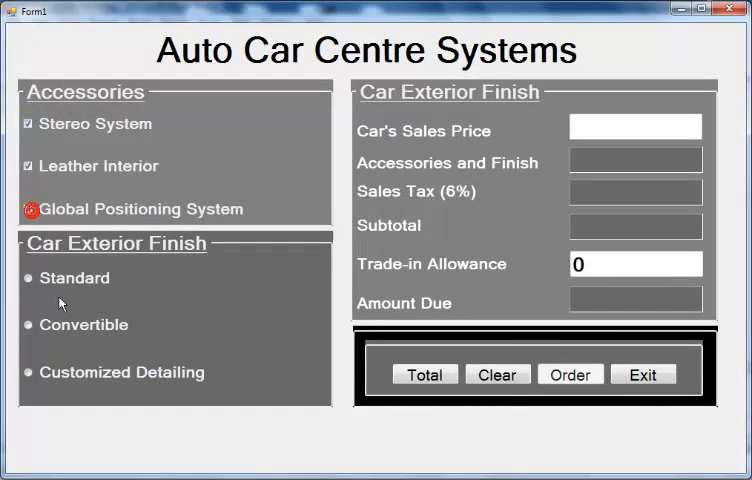
left_click(30, 324)
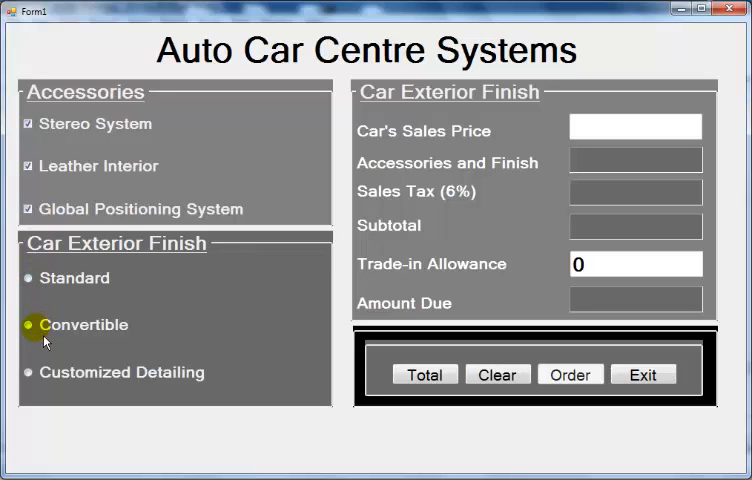
left_click(30, 278)
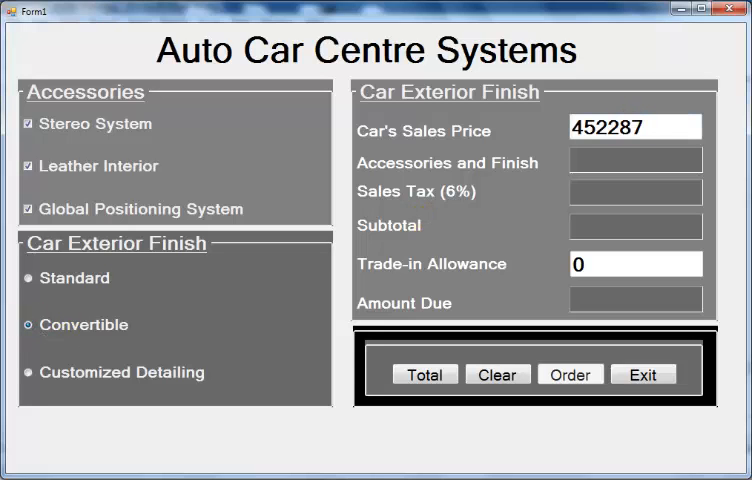
Enter sales price 45228 and trade-in 3456, giving tax £282.786 and amount due £43957.786
key("backspace")
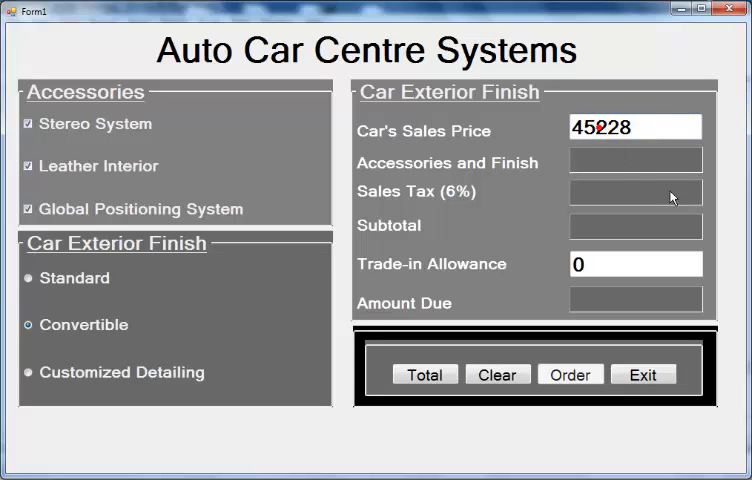
left_click(636, 264)
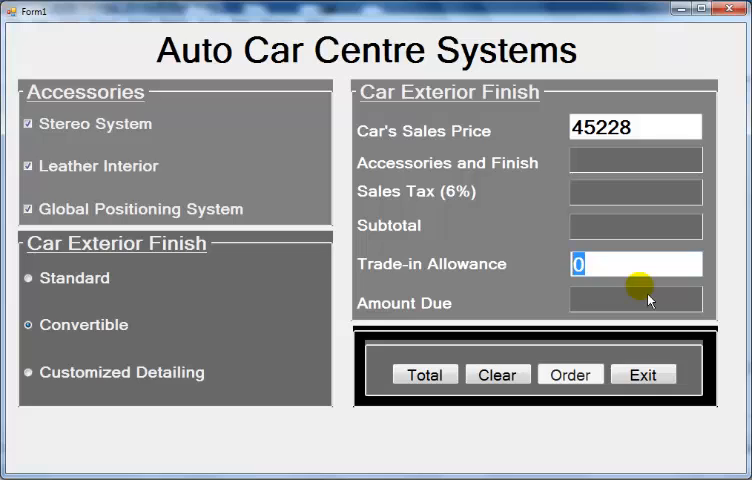
type("345")
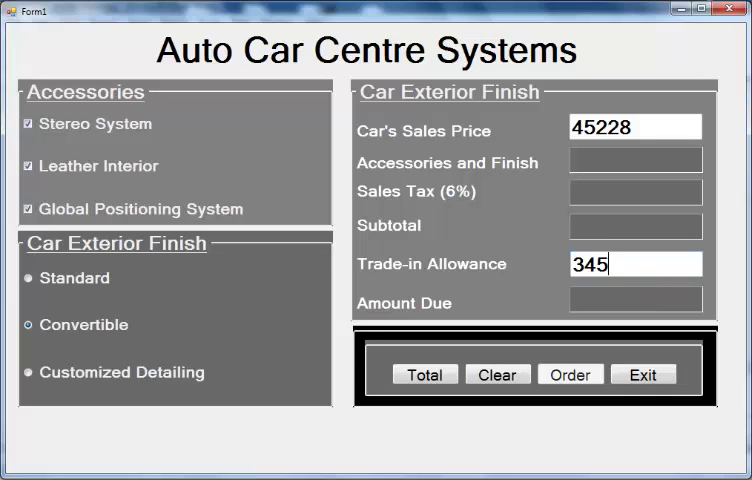
type("6")
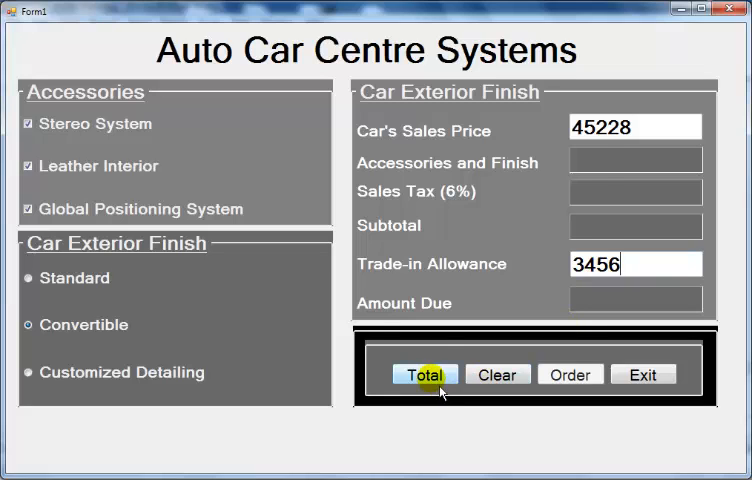
left_click(424, 374)
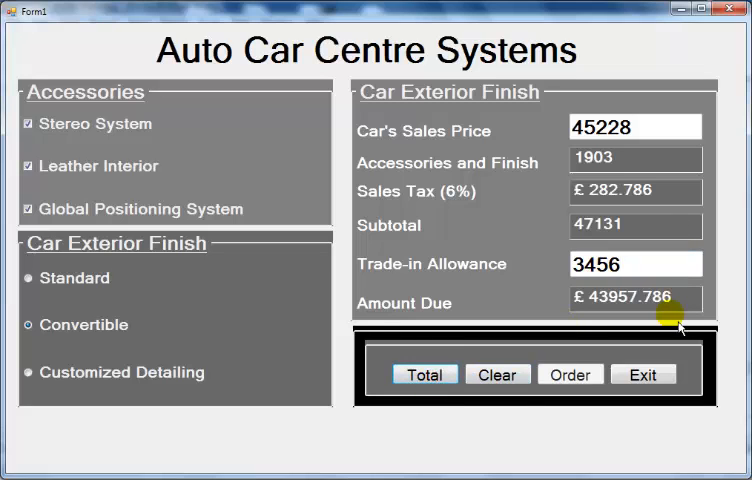
mouse_move(136, 388)
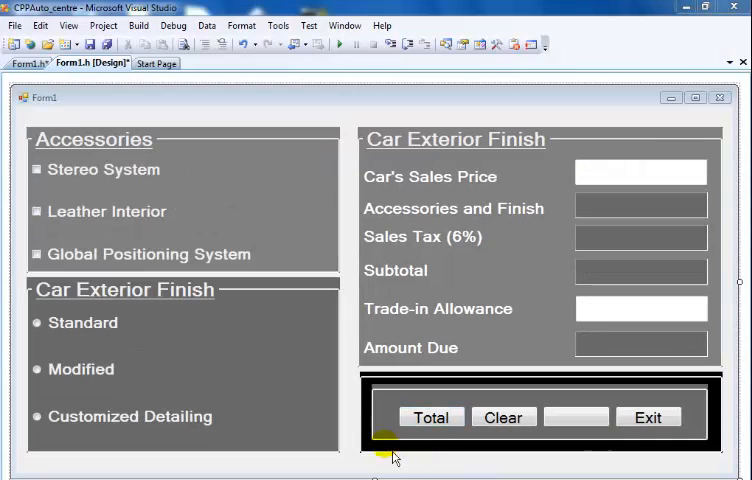
mouse_move(144, 156)
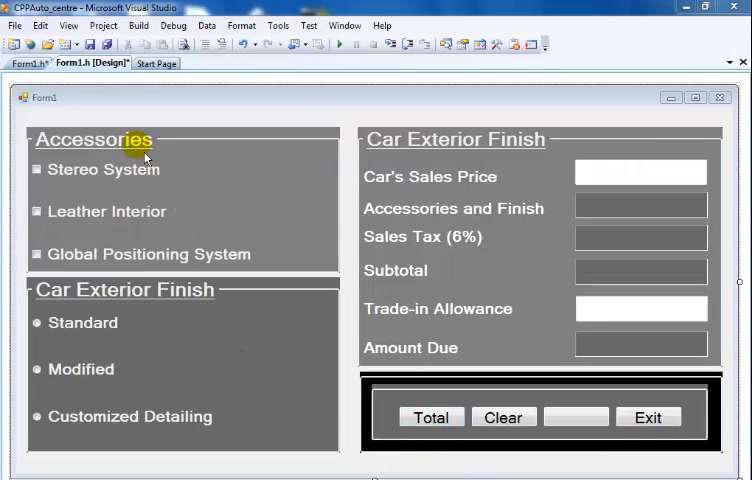
mouse_move(116, 252)
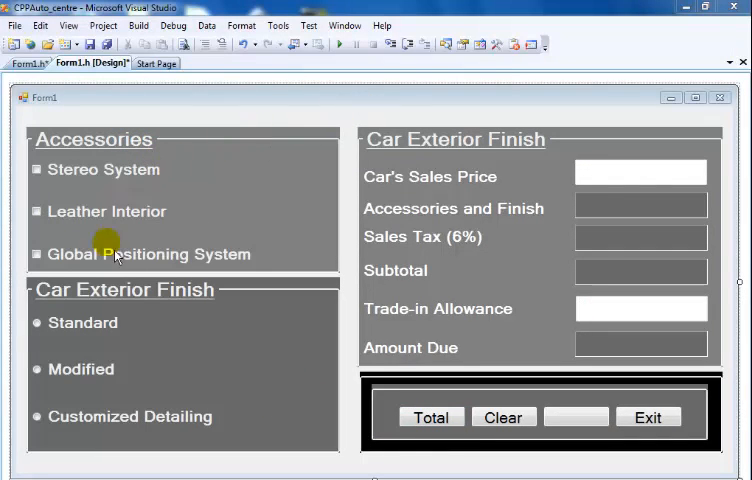
mouse_move(408, 108)
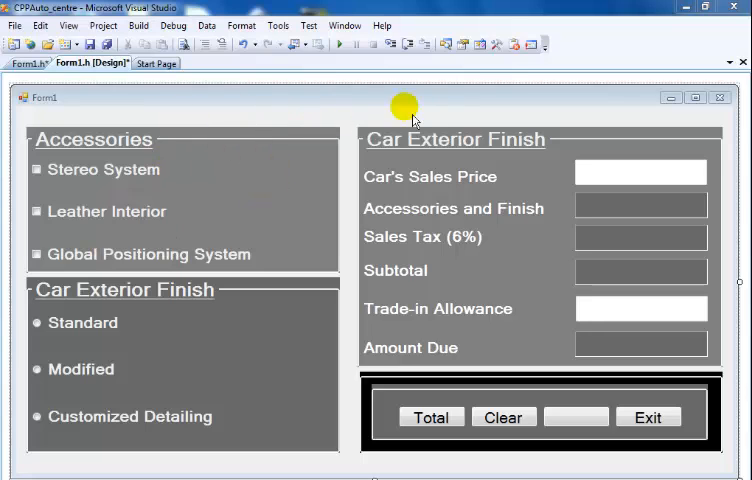
mouse_move(144, 168)
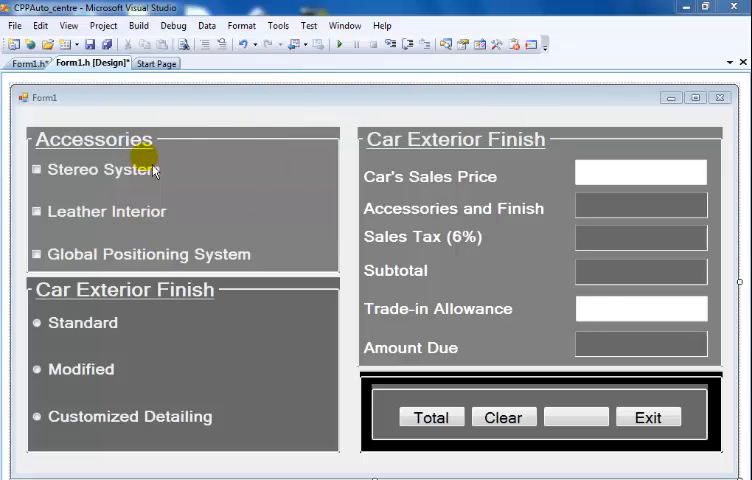
mouse_move(100, 262)
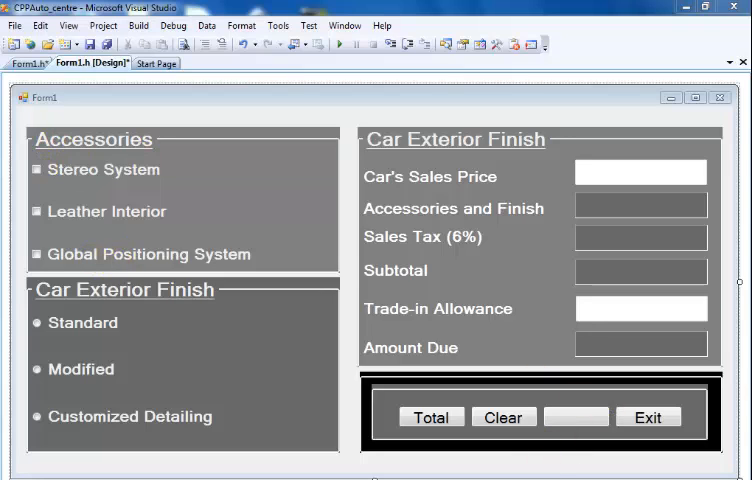
mouse_move(556, 264)
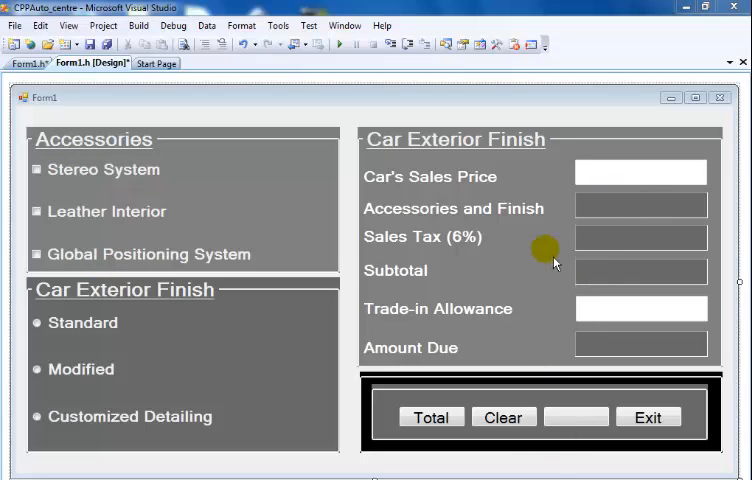
mouse_move(84, 190)
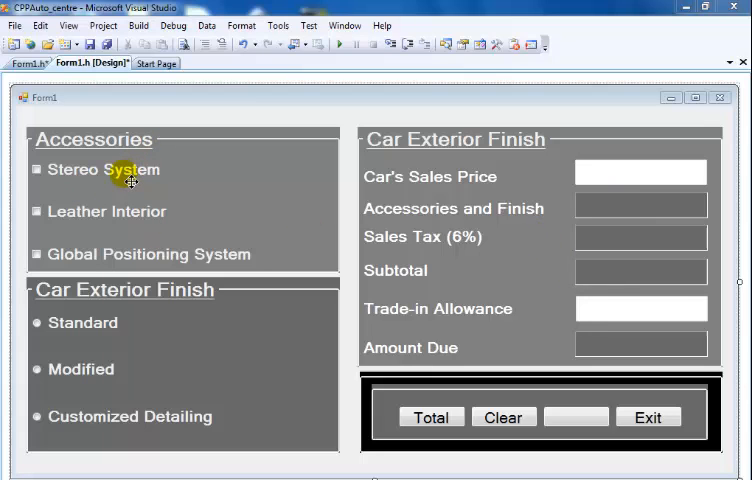
mouse_move(100, 176)
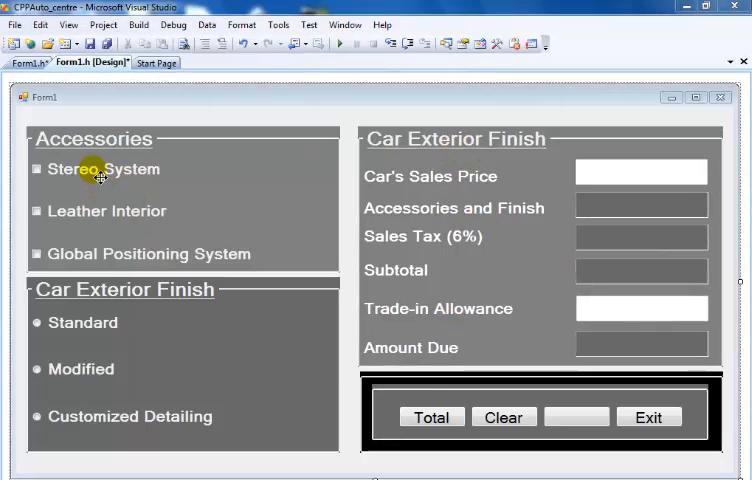
mouse_move(156, 220)
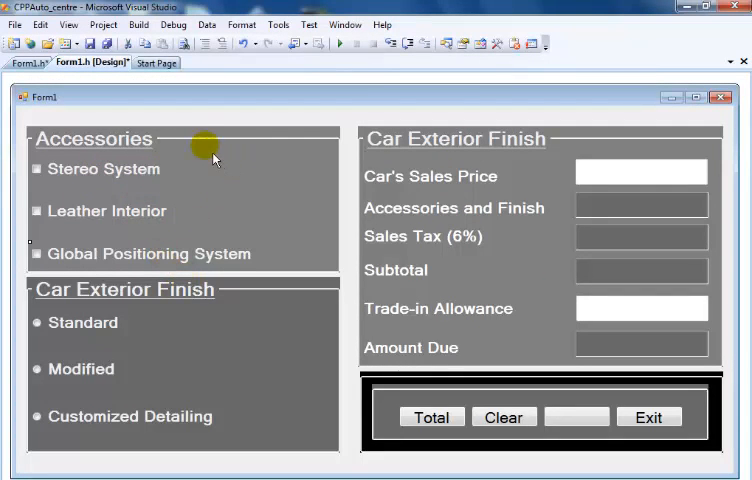
left_click(210, 156)
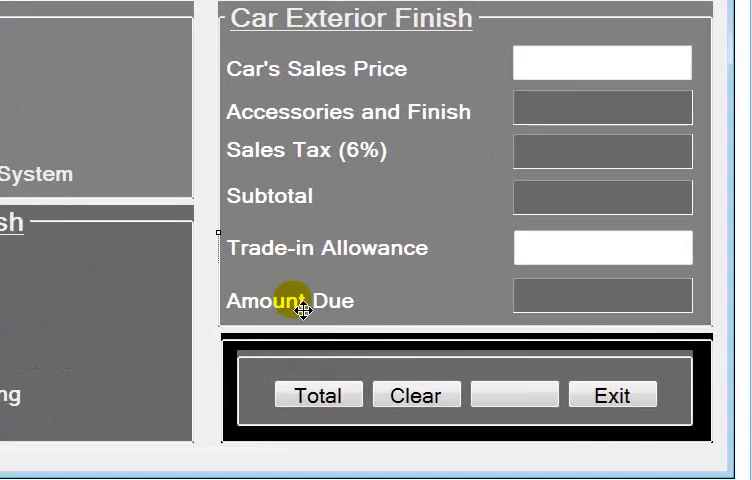
left_click(604, 296)
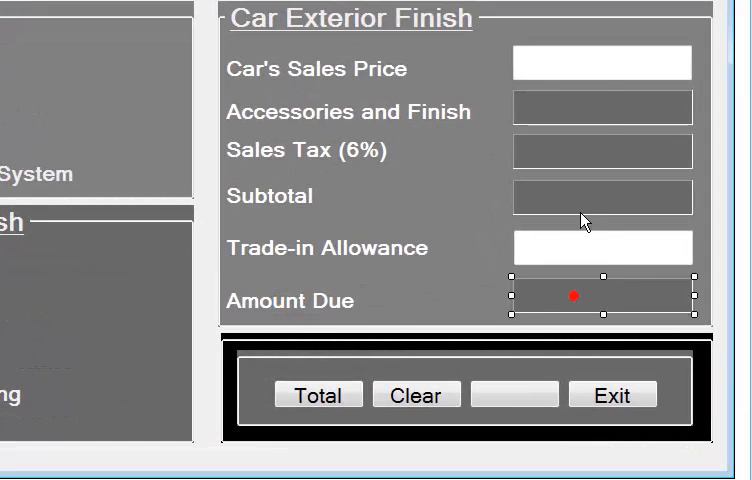
left_click_drag(576, 294, 576, 252)
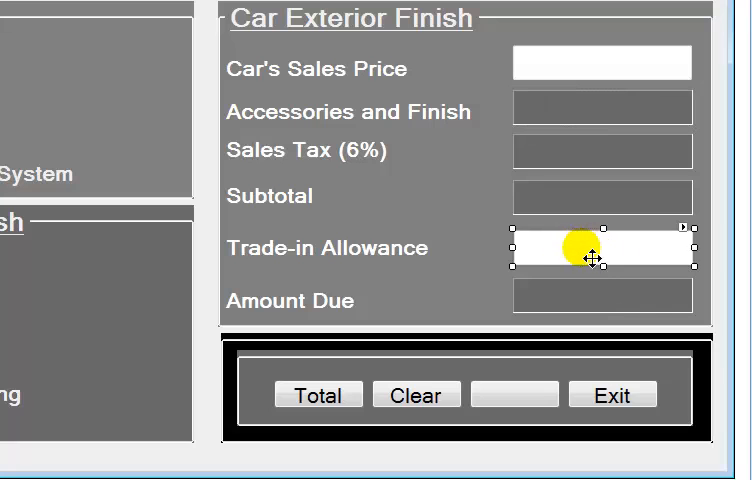
left_click_drag(592, 256, 592, 64)
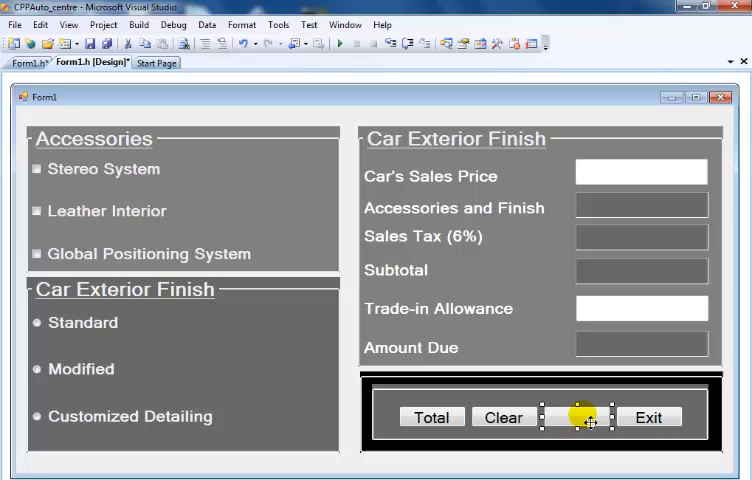
mouse_move(616, 220)
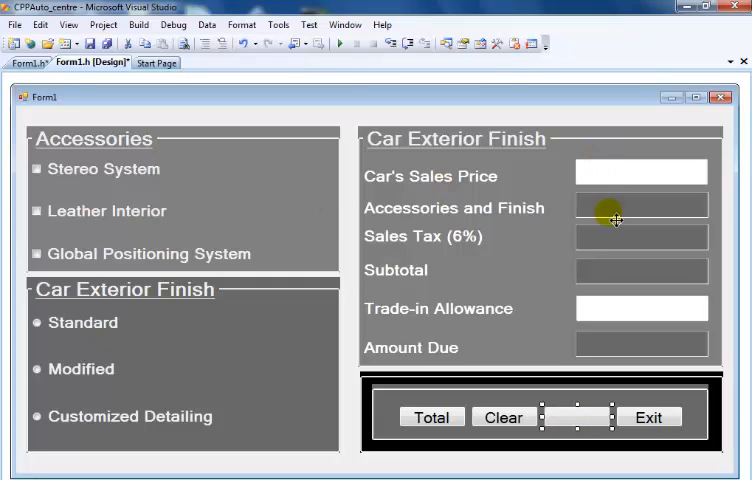
mouse_move(704, 200)
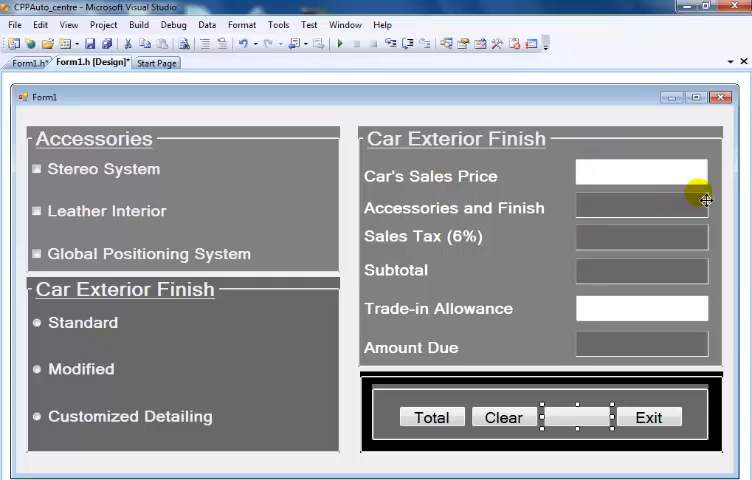
mouse_move(658, 178)
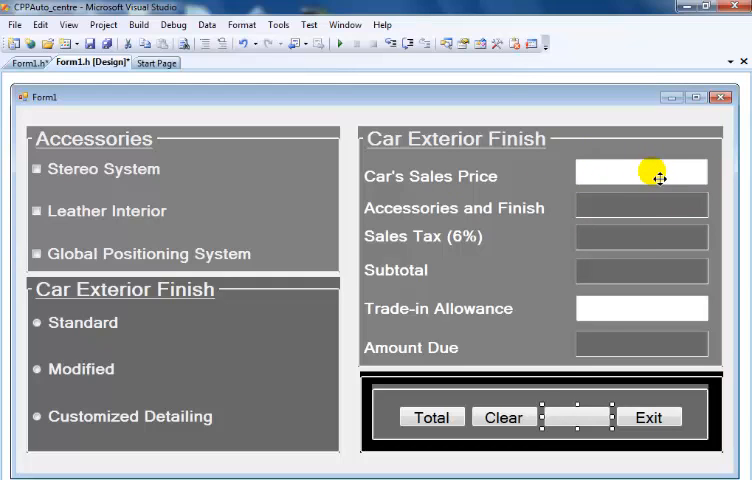
mouse_move(614, 368)
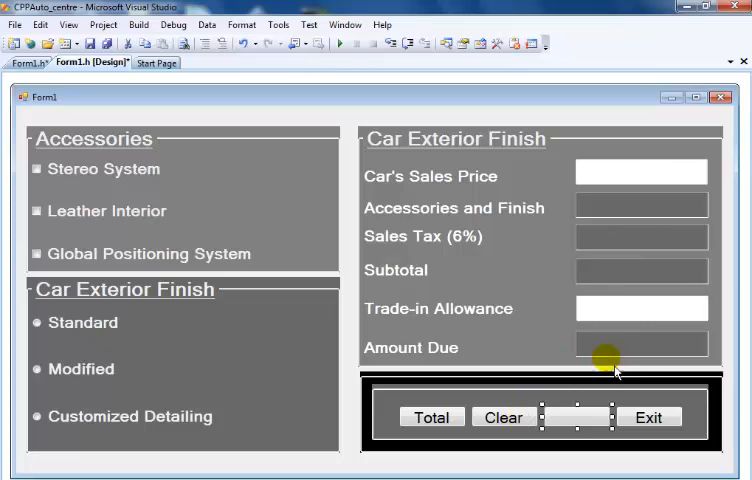
mouse_move(690, 198)
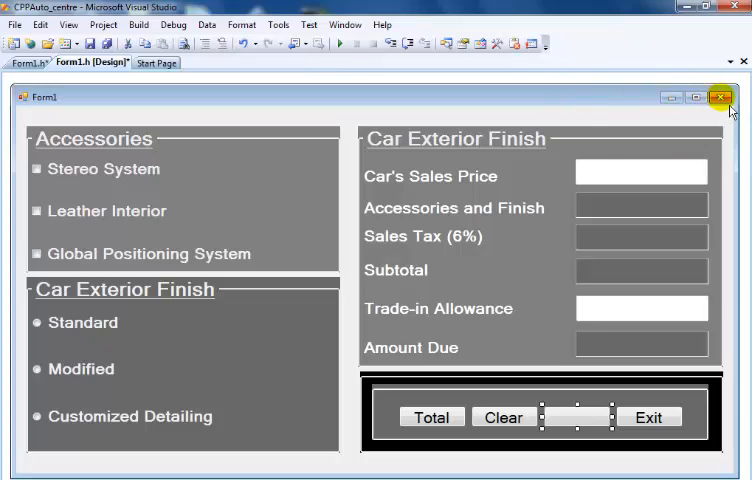
mouse_move(556, 100)
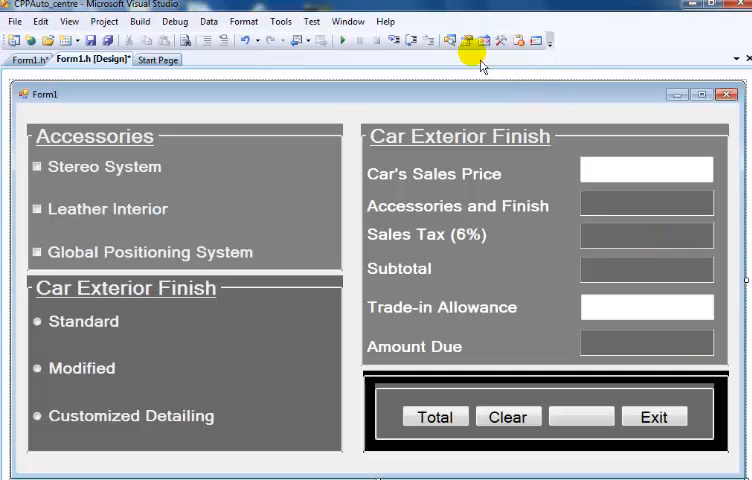
Show the form's event handler list with the FormClosing and Load handlers
left_click(466, 40)
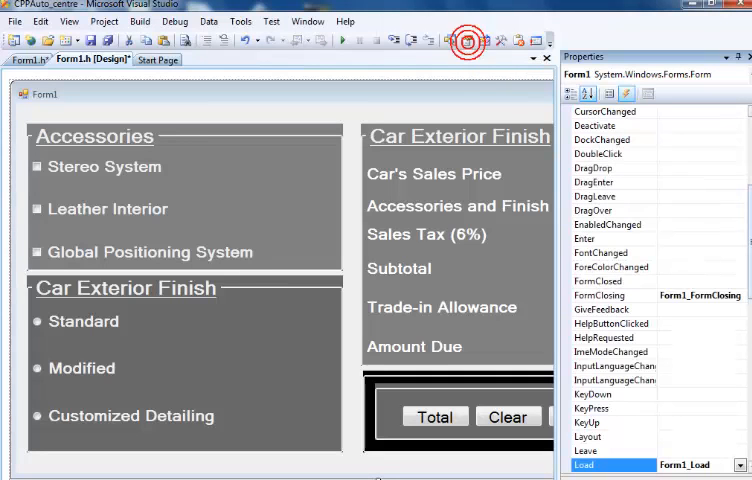
mouse_move(624, 92)
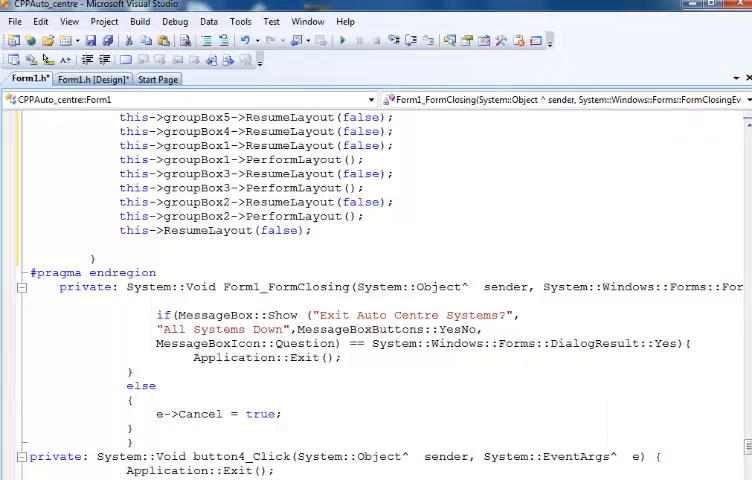
scroll("down", 3)
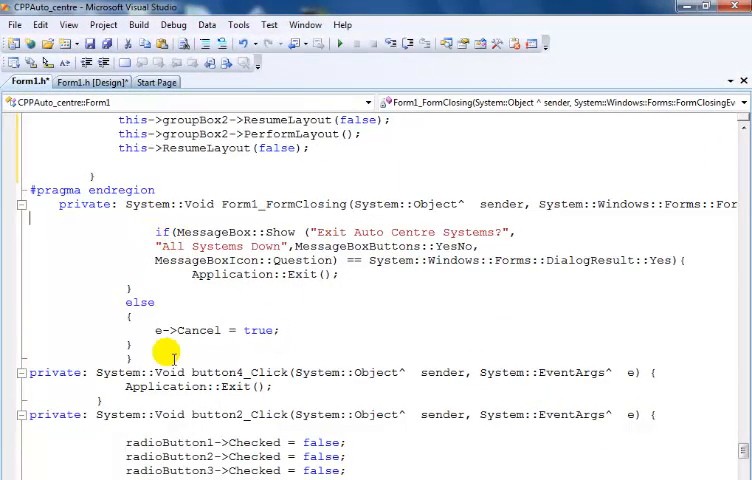
mouse_move(520, 190)
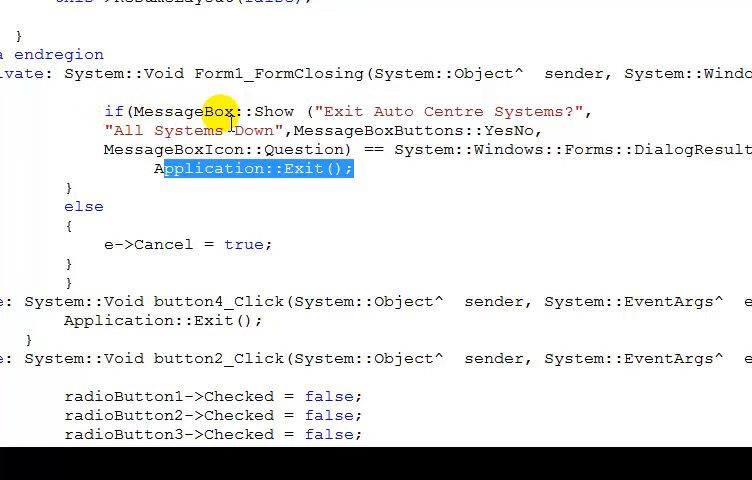
mouse_move(328, 110)
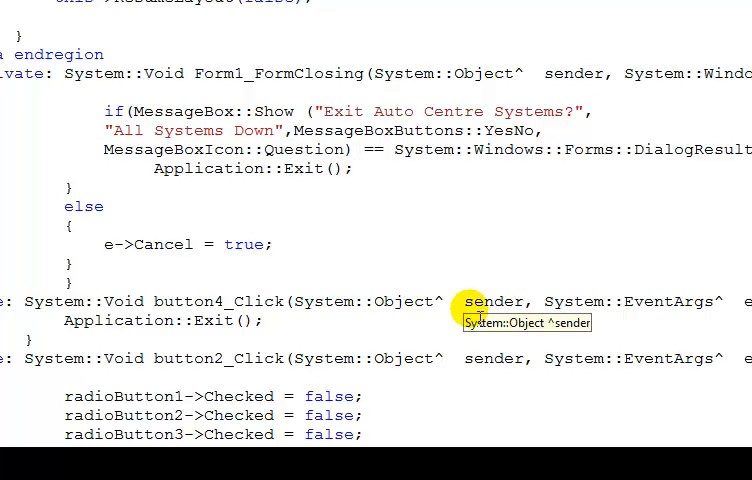
left_click(352, 168)
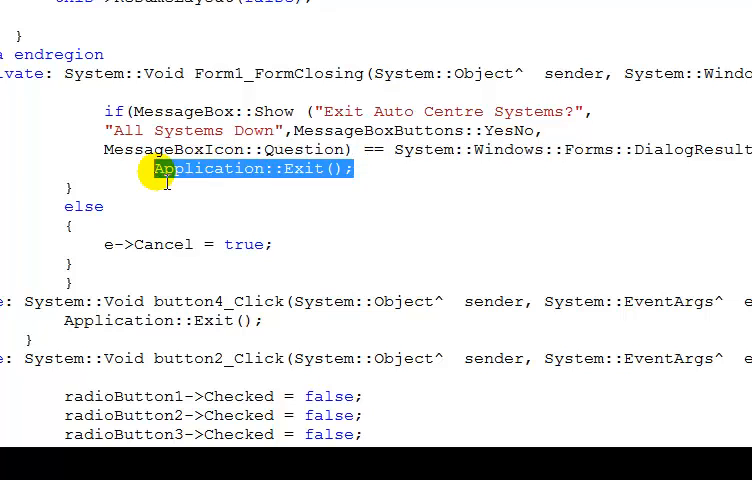
mouse_move(36, 204)
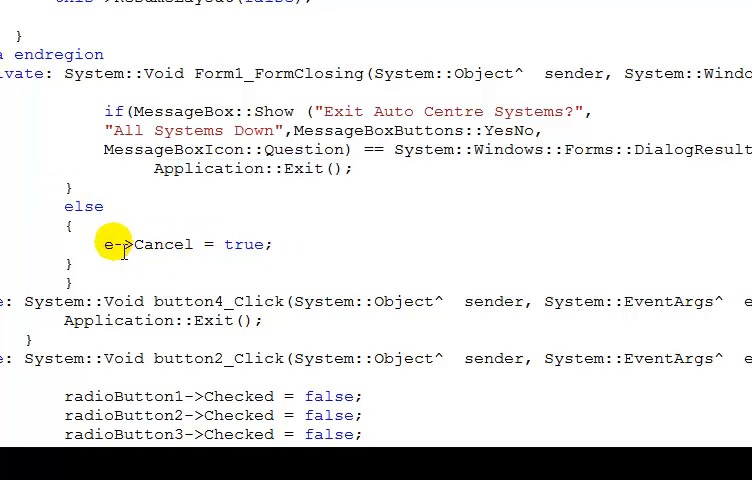
mouse_move(432, 228)
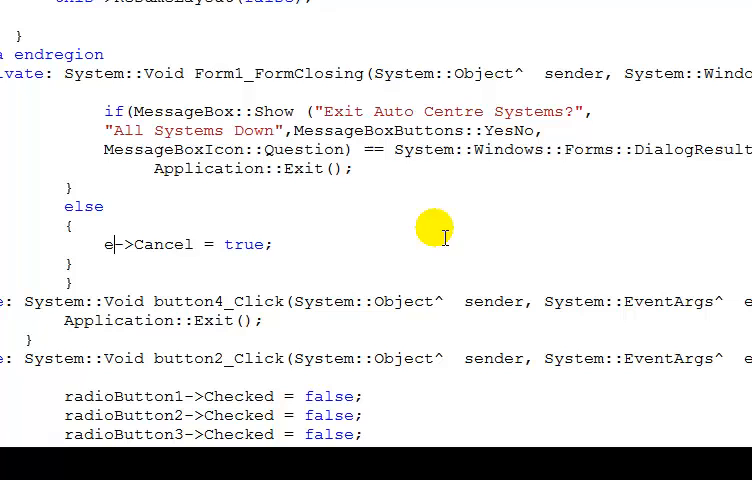
mouse_move(486, 224)
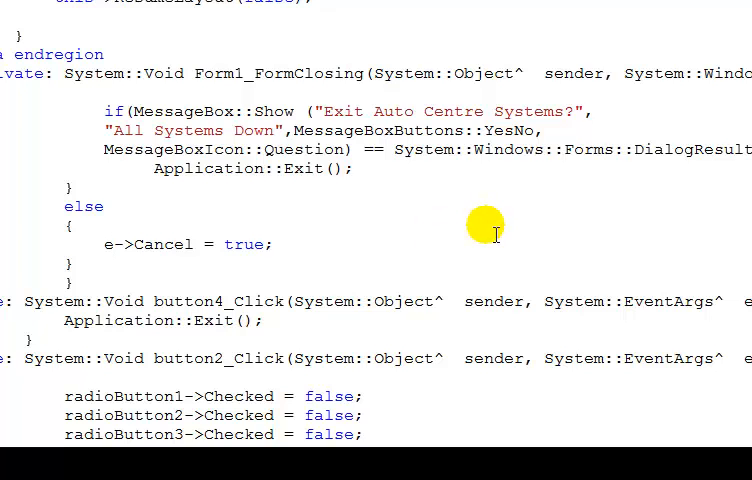
Review the button2_Click reset code clearing radio buttons, checkboxes, text boxes and labels
scroll("down", 3)
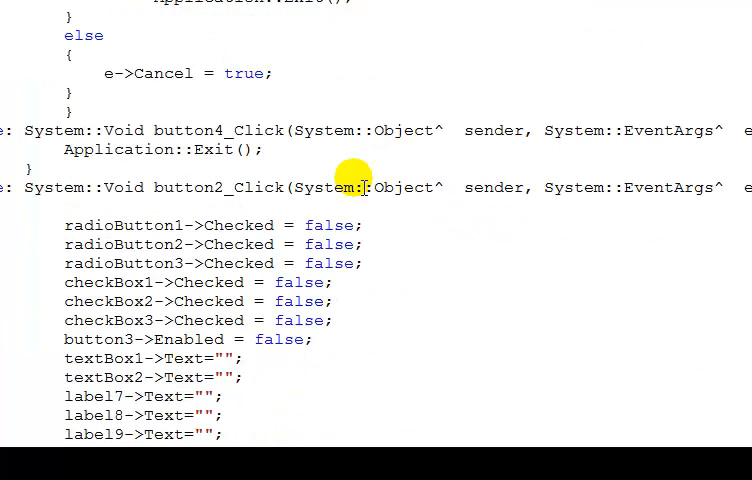
left_click_drag(64, 224, 244, 300)
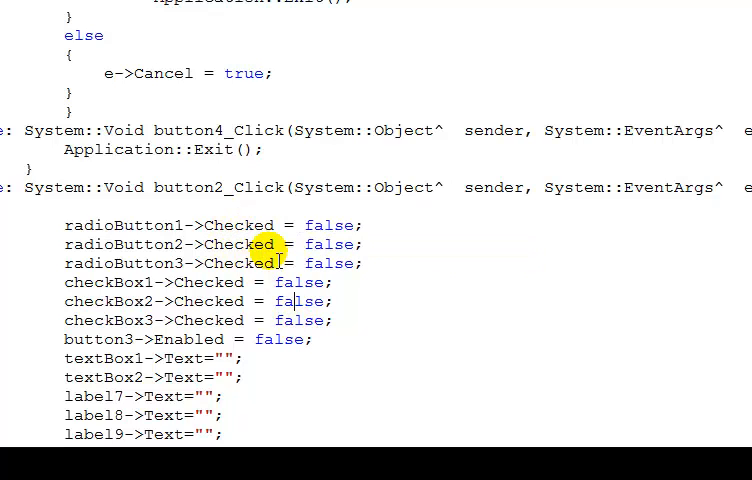
mouse_move(48, 284)
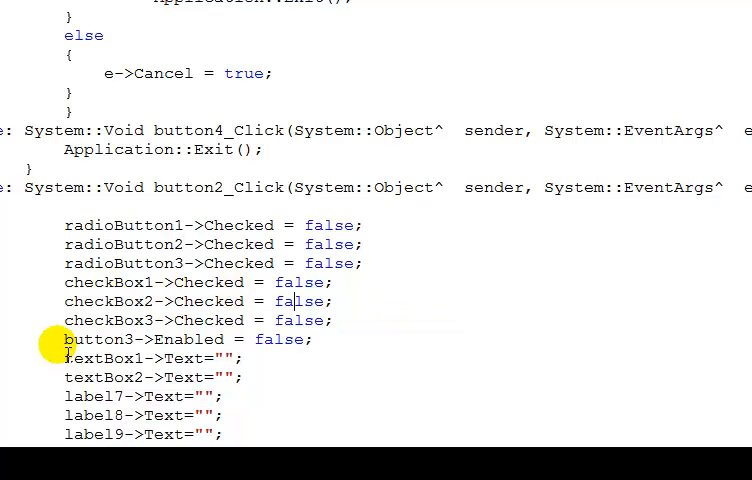
mouse_move(300, 344)
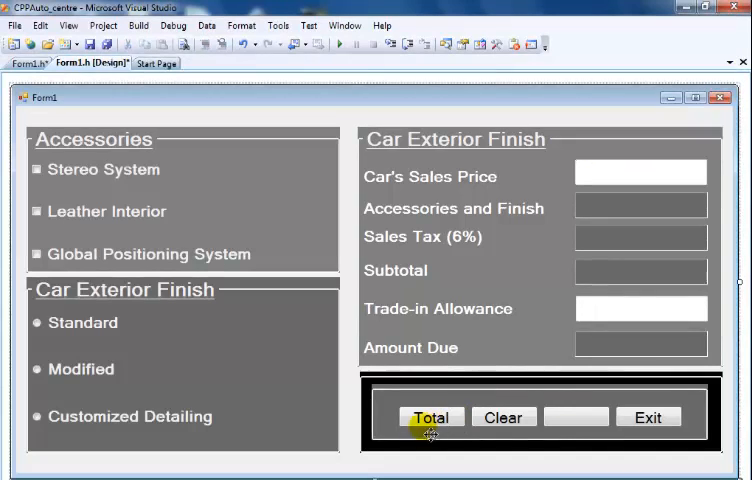
mouse_move(558, 280)
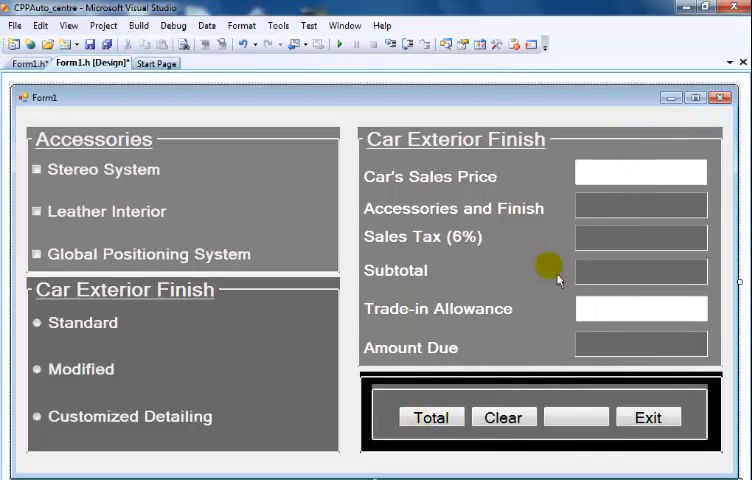
mouse_move(622, 204)
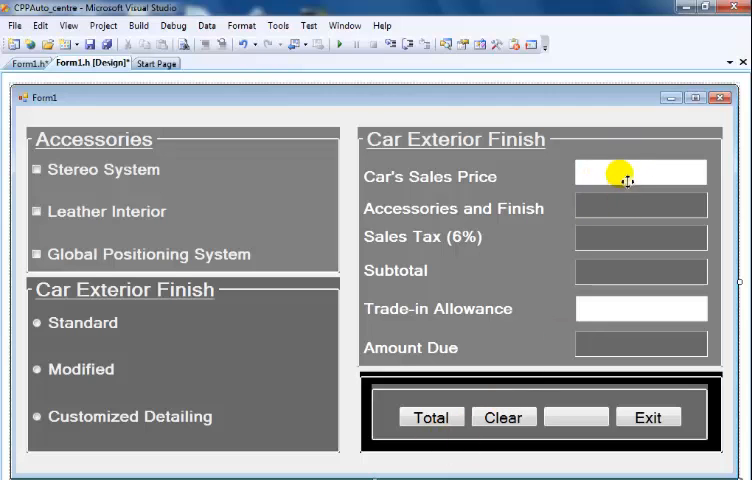
Select the Car's Sales Price and Trade-in Allowance input boxes in the designer
left_click(640, 176)
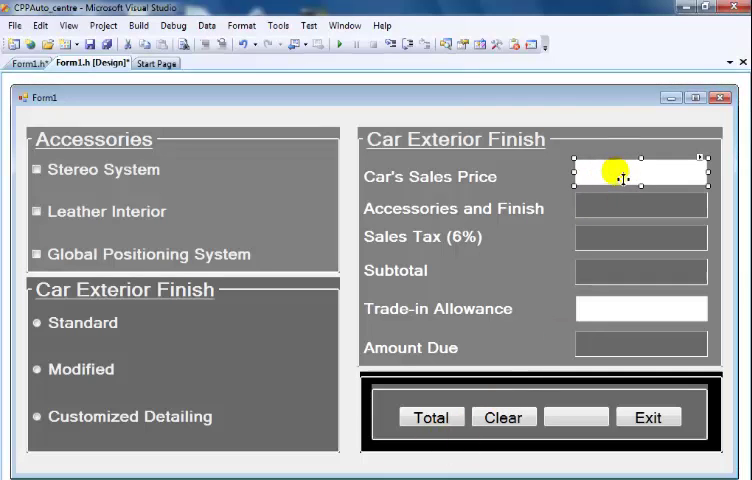
left_click(640, 308)
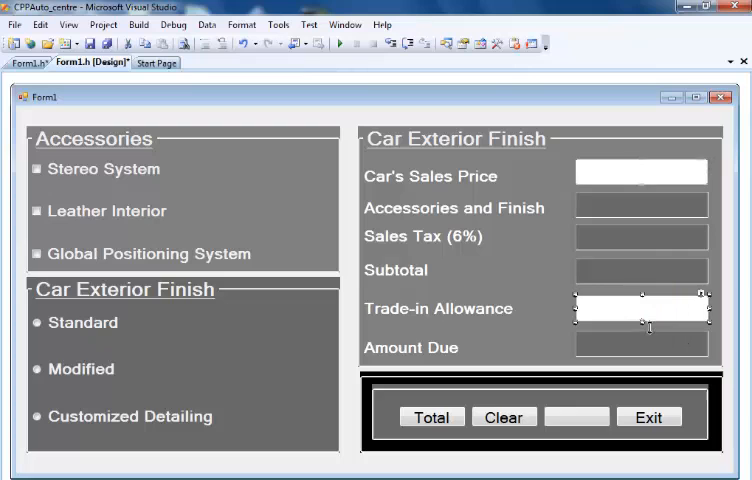
mouse_move(614, 270)
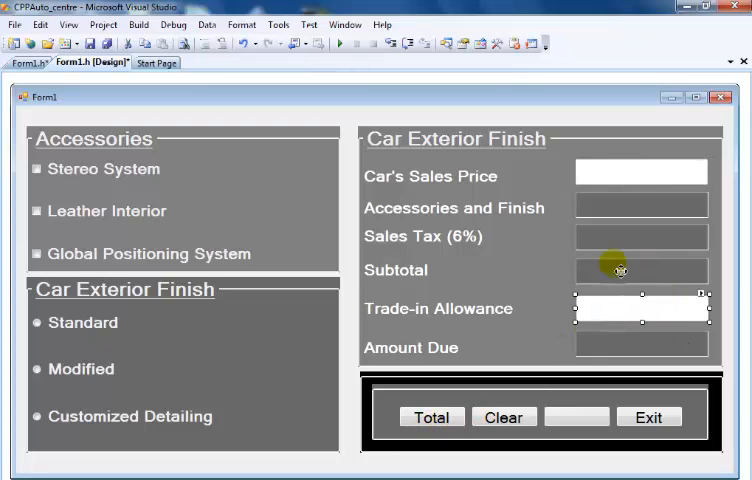
mouse_move(576, 370)
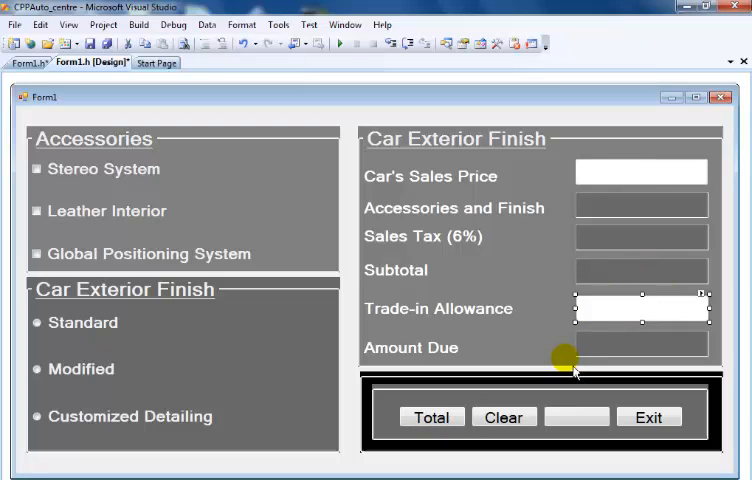
mouse_move(424, 310)
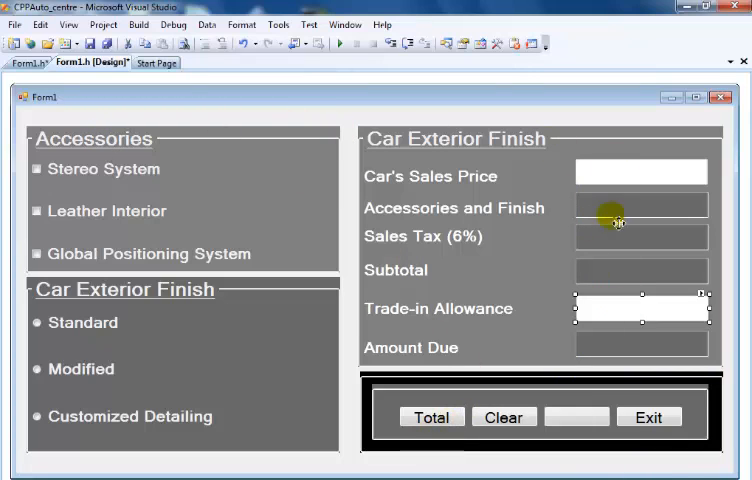
mouse_move(584, 396)
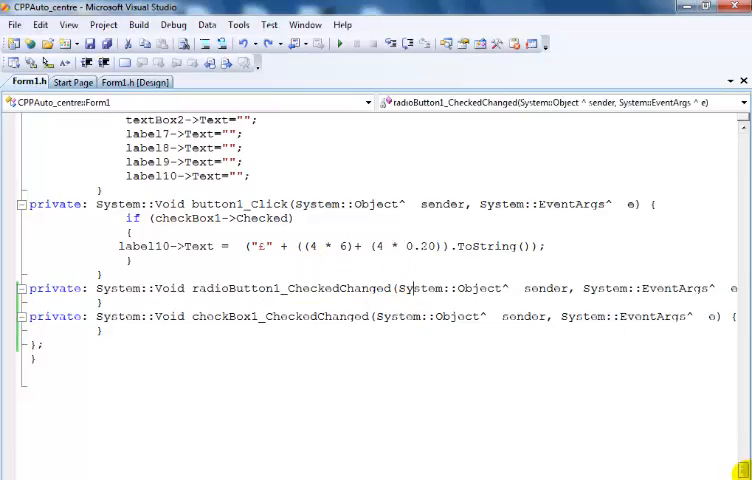
Declare int q and int p below #pragma endregion and position the cursor in button1_Click's stereo check
scroll("down", 3)
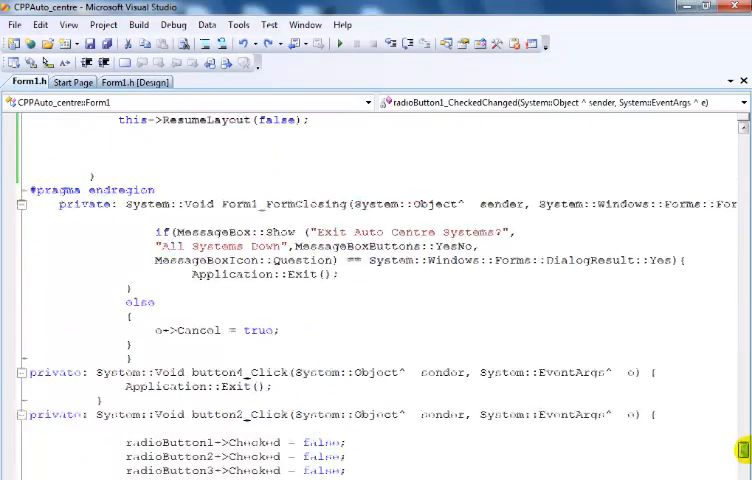
scroll("up", 3)
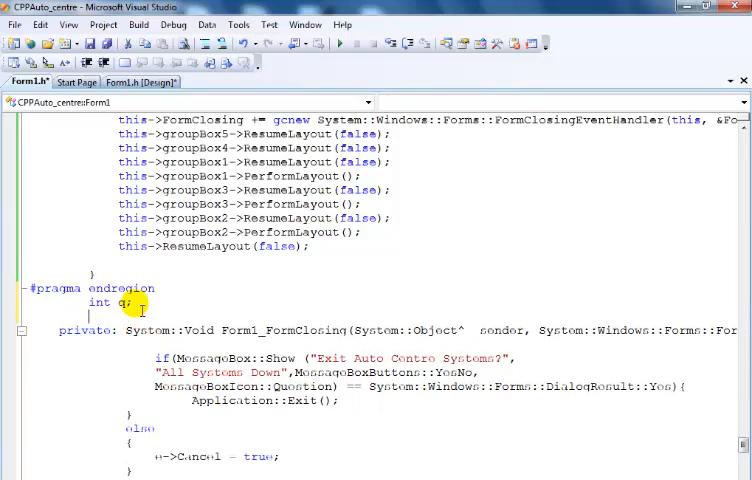
type("int")
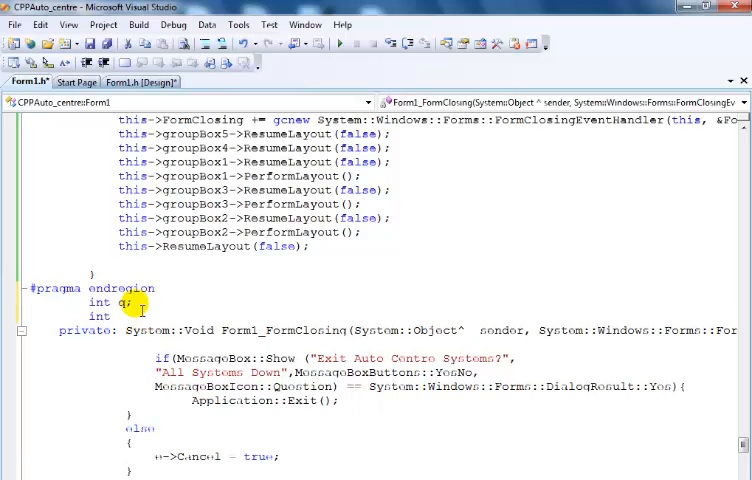
type("p")
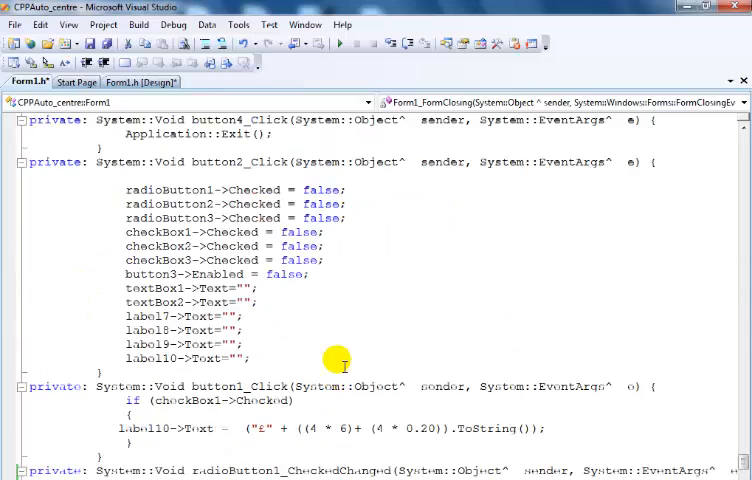
scroll("down", 3)
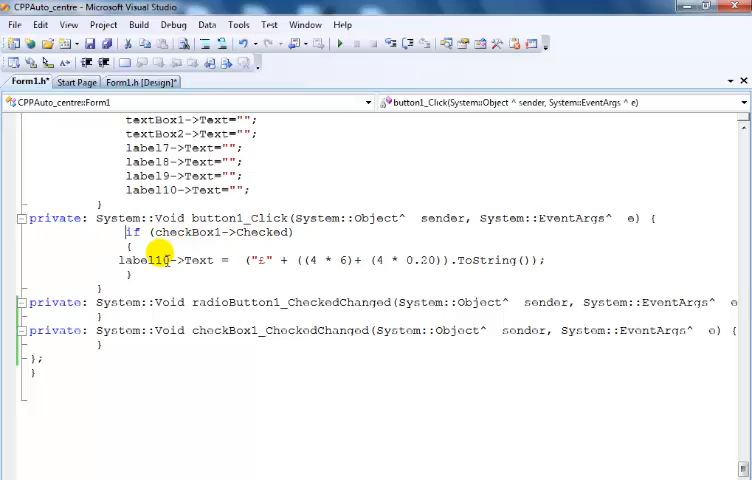
left_click(140, 82)
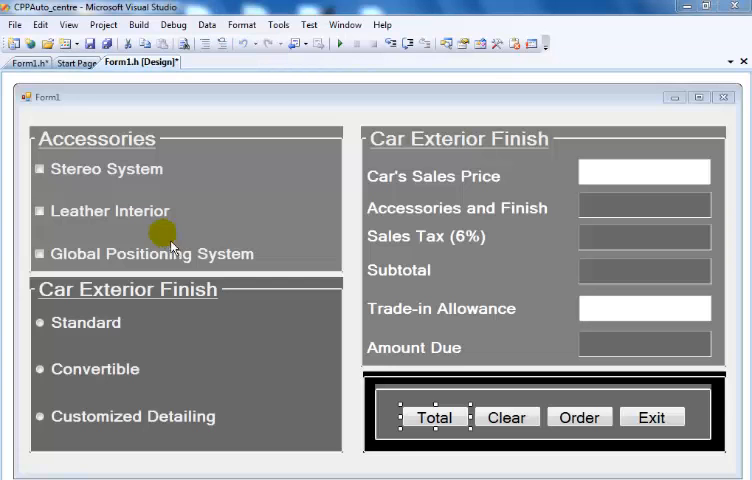
mouse_move(104, 176)
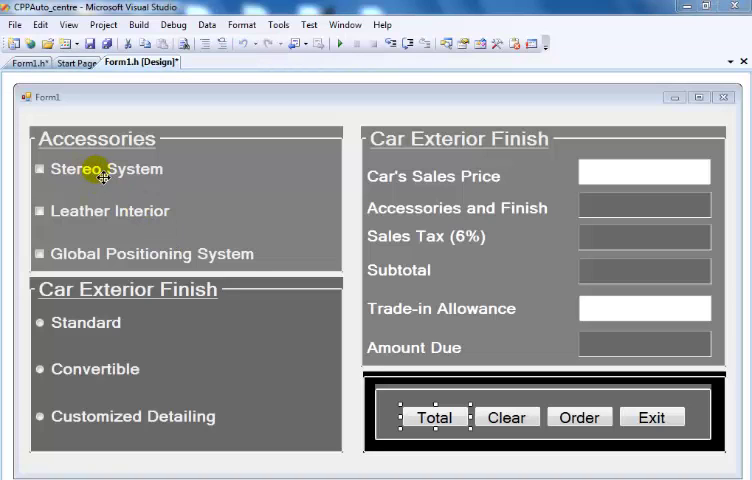
mouse_move(444, 190)
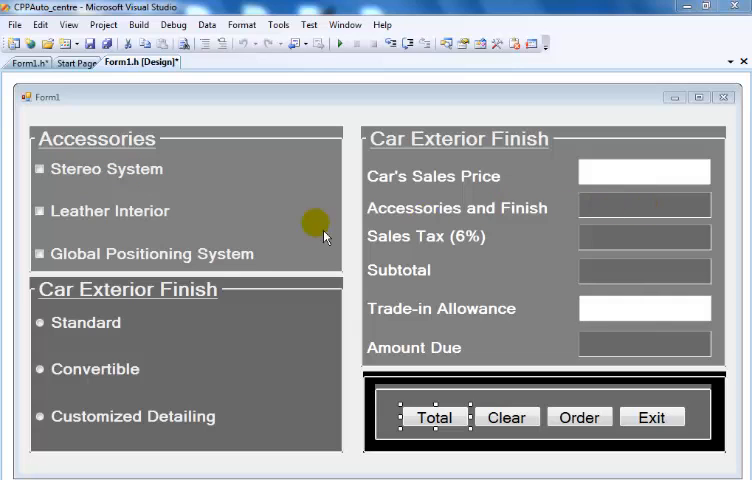
mouse_move(150, 236)
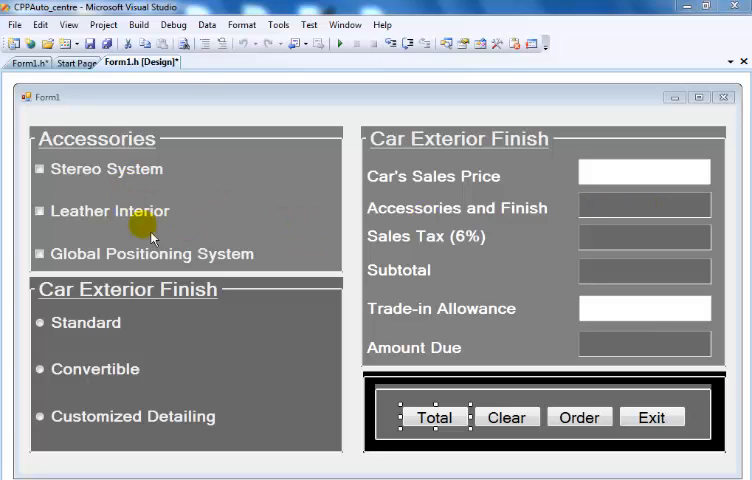
mouse_move(156, 224)
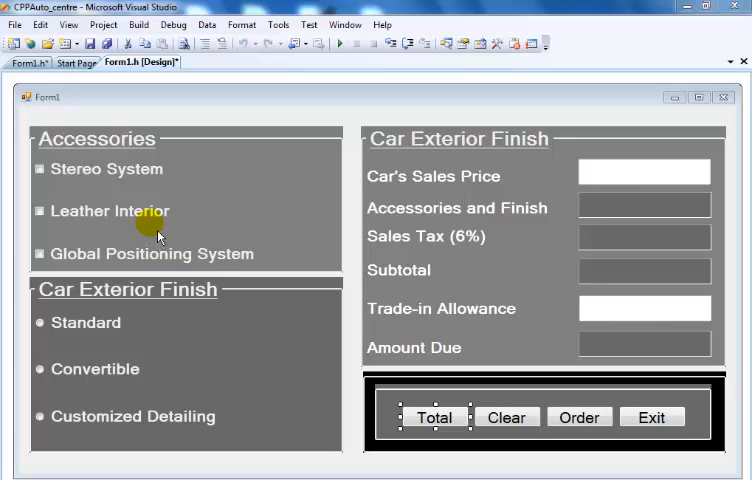
mouse_move(136, 180)
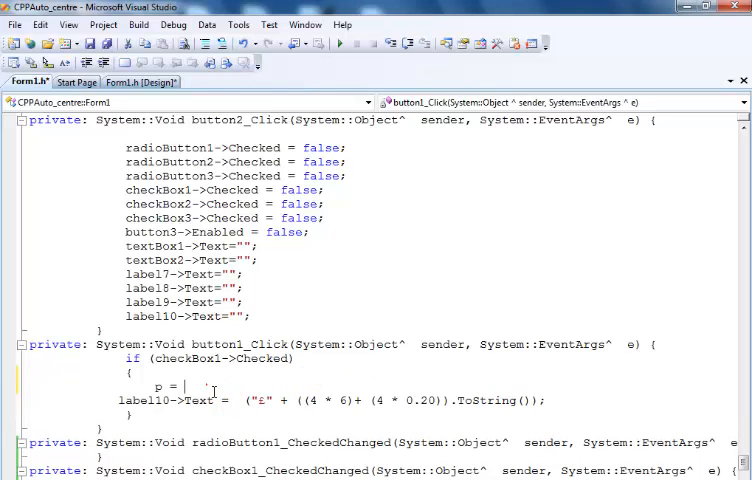
mouse_move(206, 386)
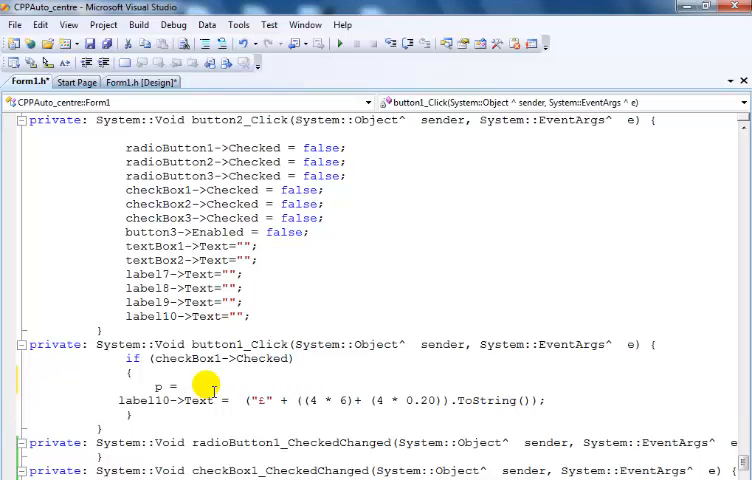
Convert label7's text into p with Convert::ToInt32 inside the checkBox1 check
type("convert::To")
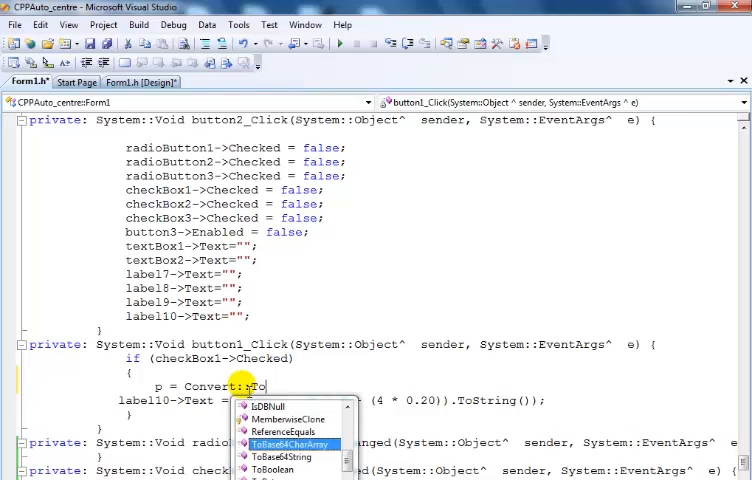
type("Int32(")
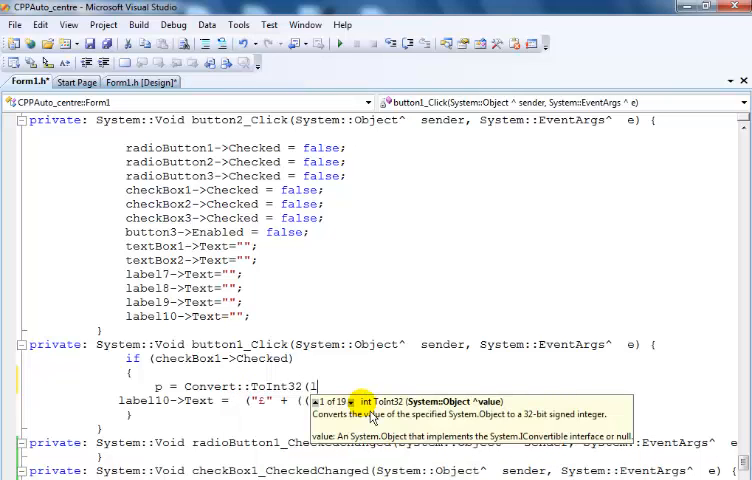
type("abel7->Text);")
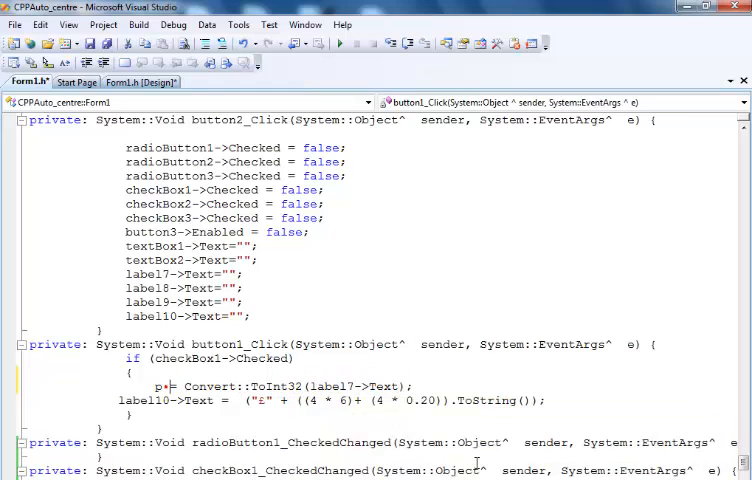
scroll("down", 3)
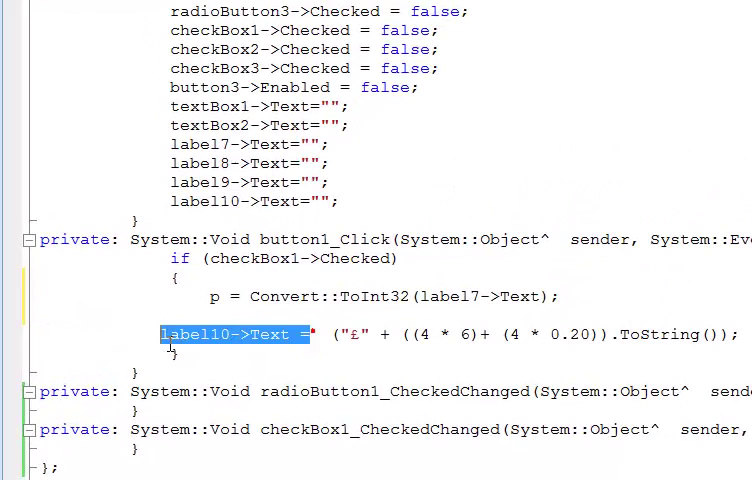
mouse_move(206, 312)
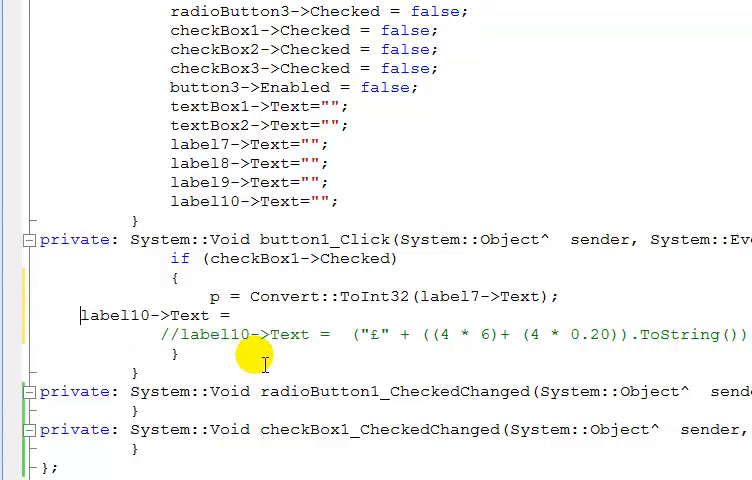
Add a label10 line displaying p via System::Convert, reusing the label7 assignment
left_click(336, 364)
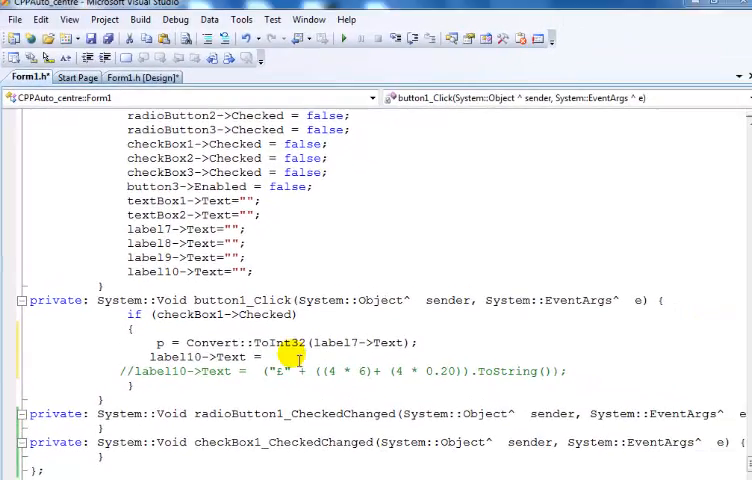
type("S")
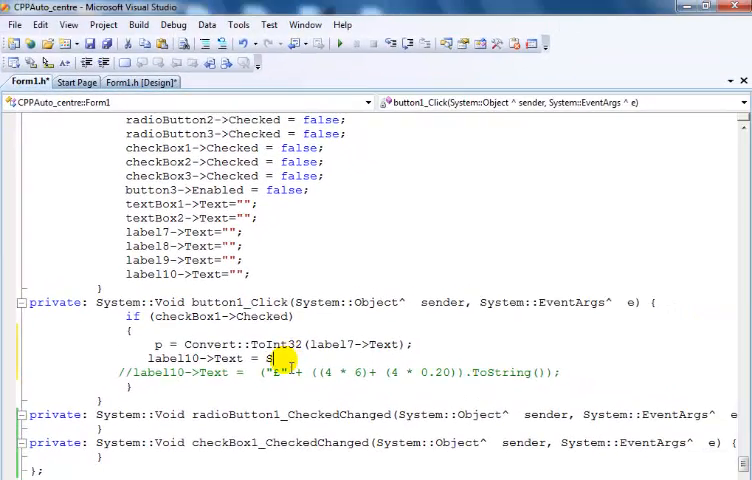
type("ystem::Convert::ToString(p);")
type("label7->Text = System::Convert::ToString (222);")
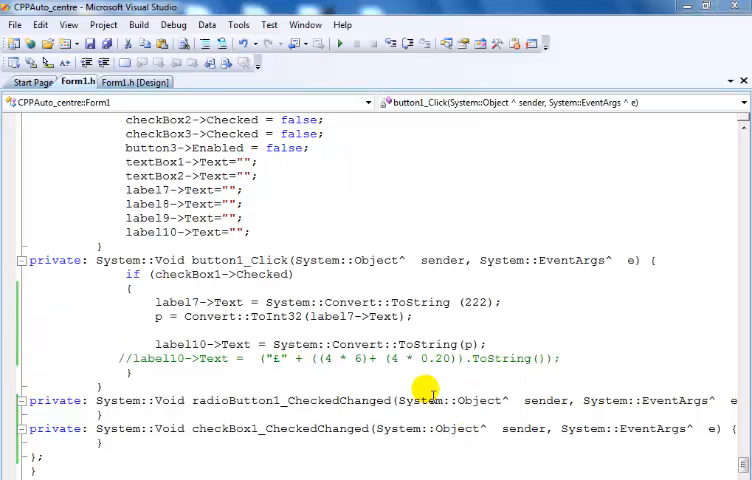
mouse_move(160, 302)
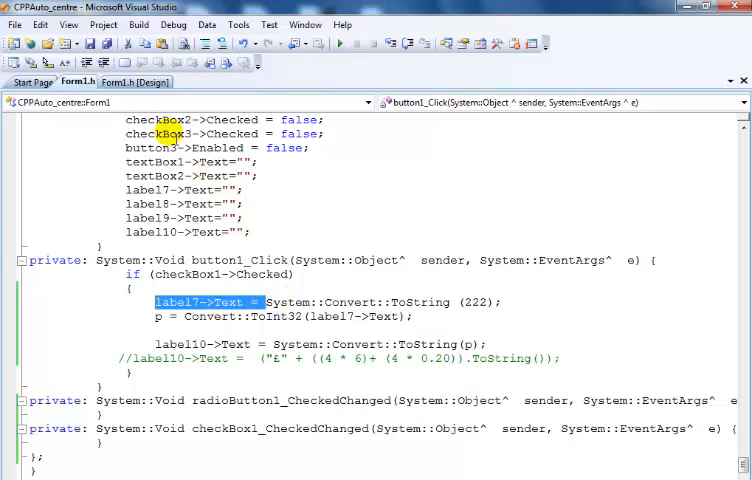
double_click(470, 302)
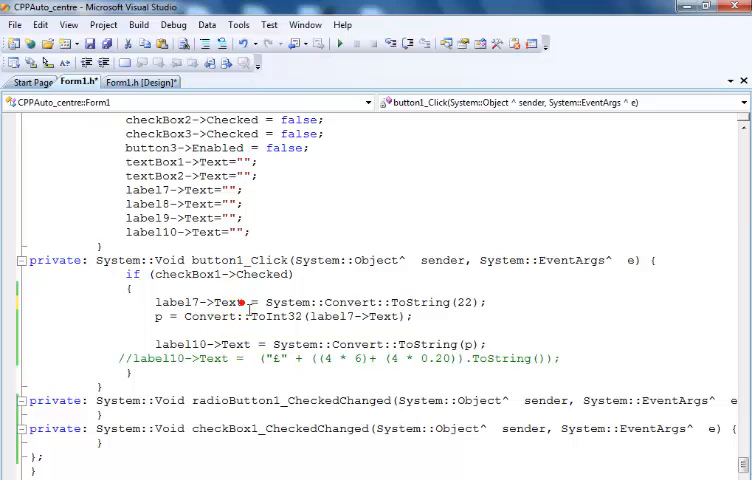
double_click(290, 316)
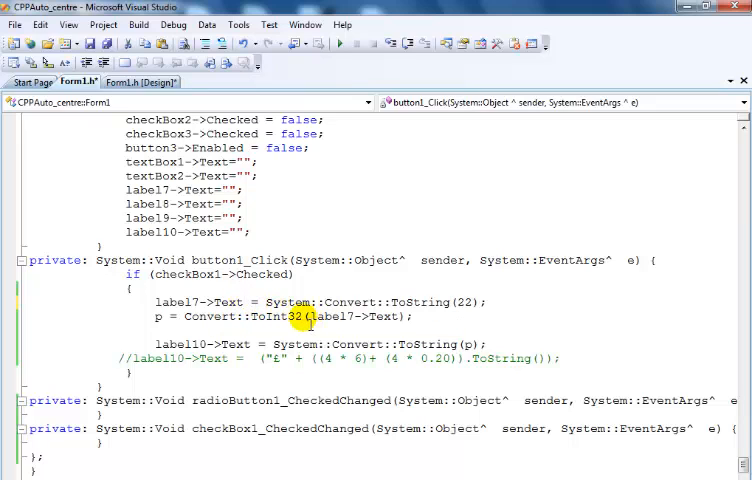
double_click(278, 316)
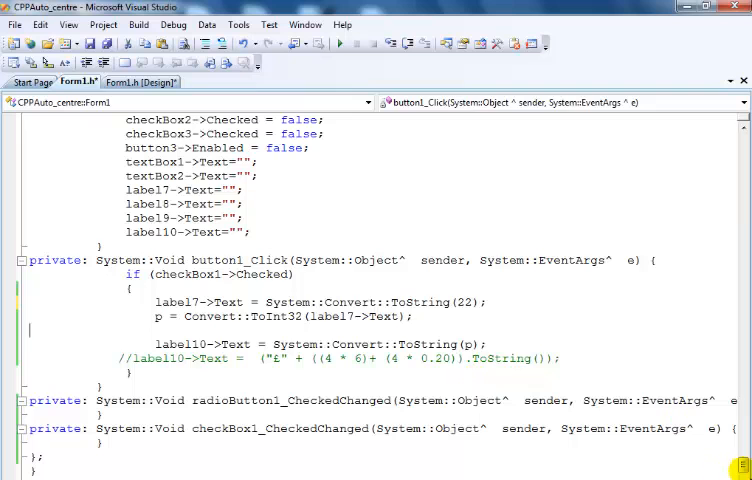
scroll("up", 3)
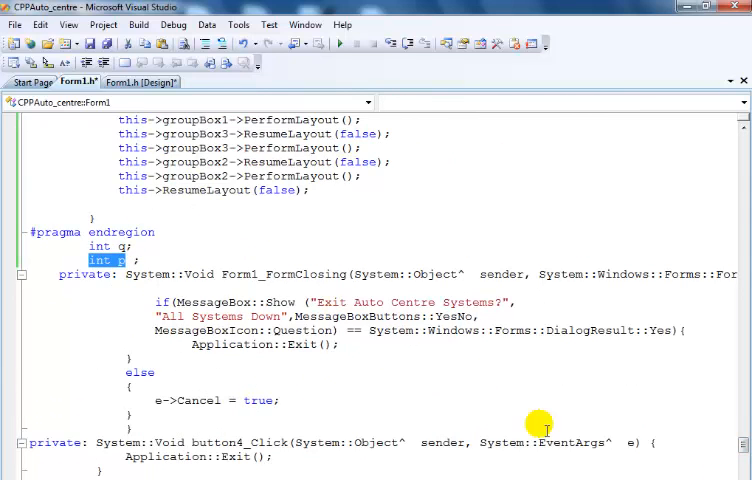
scroll("down", 3)
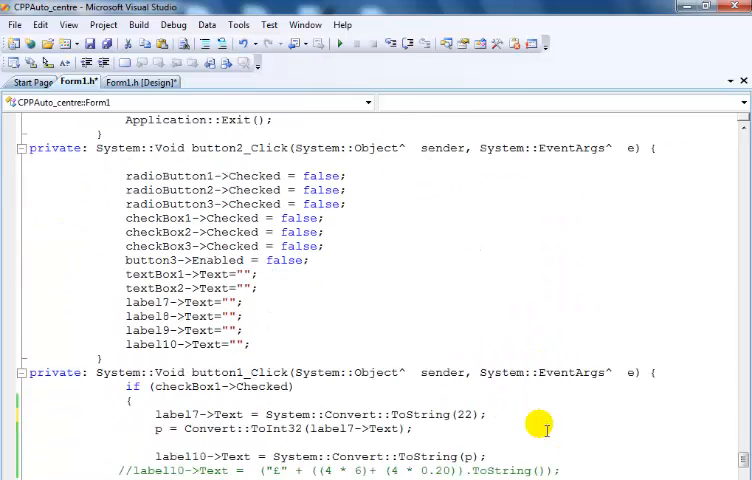
scroll("down", 3)
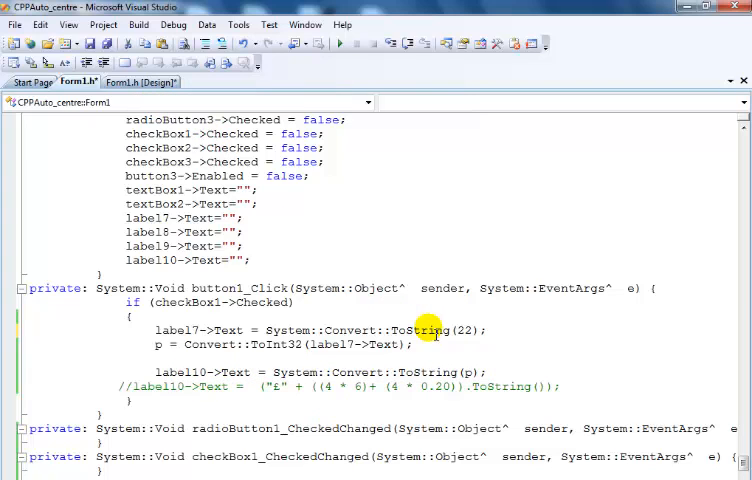
mouse_move(340, 44)
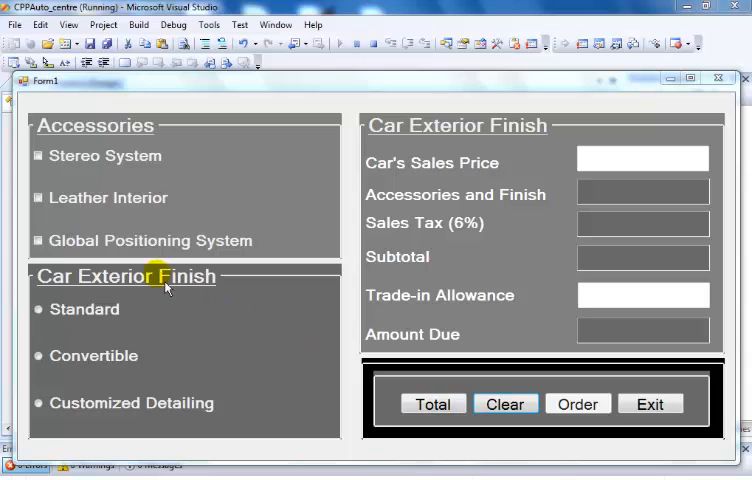
mouse_move(380, 74)
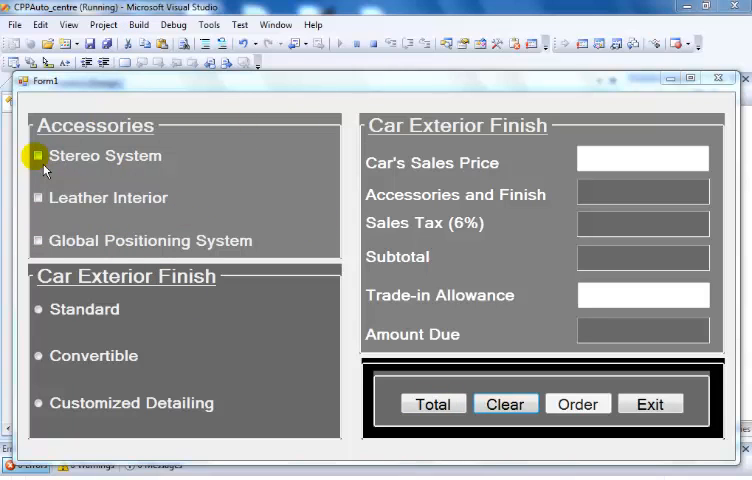
Test Total with Stereo System showing 22, then check Leather Interior and GPS accessories too
left_click(38, 156)
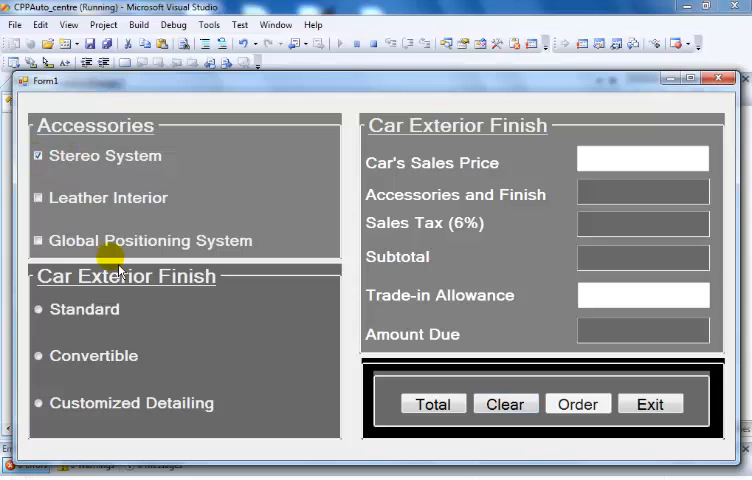
left_click(432, 404)
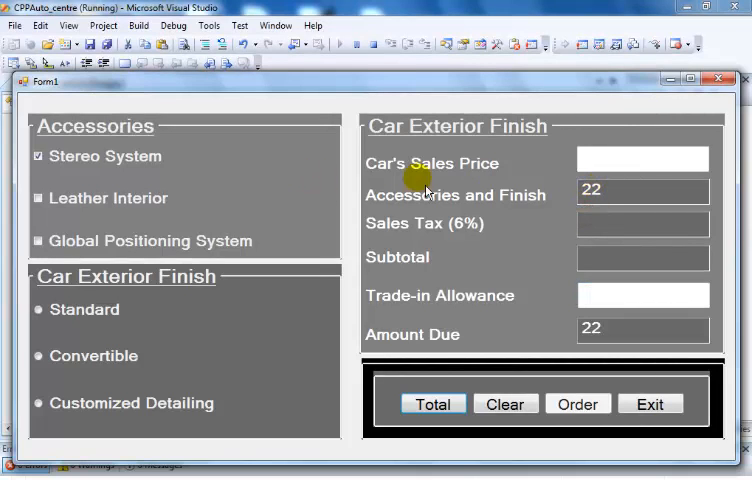
double_click(592, 190)
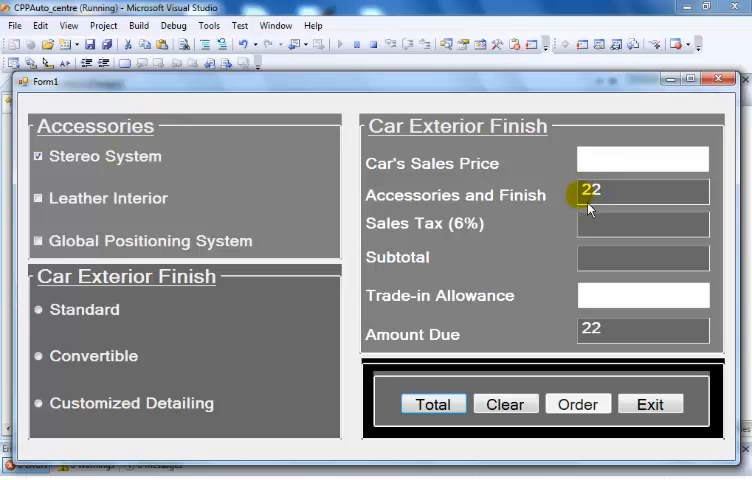
mouse_move(604, 344)
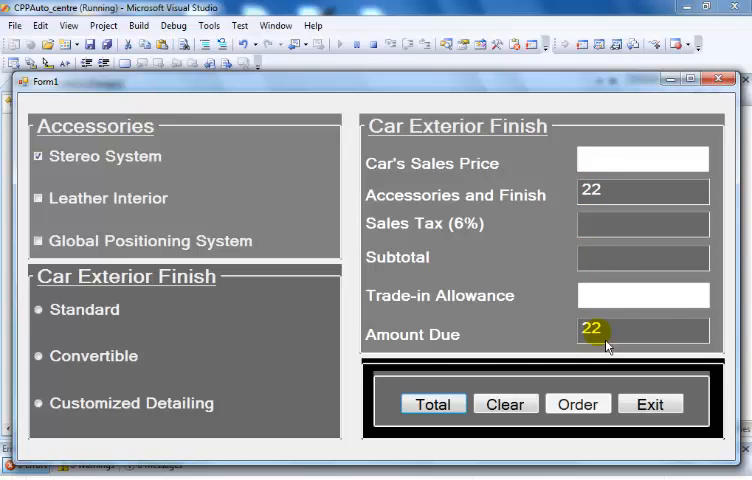
left_click(38, 198)
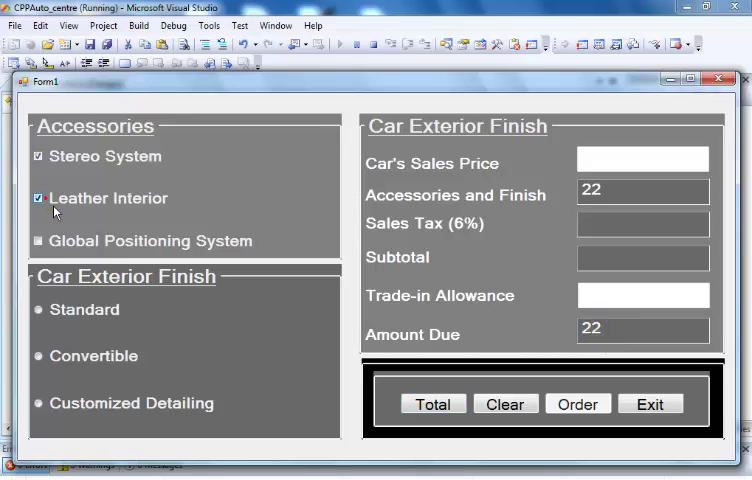
left_click(40, 240)
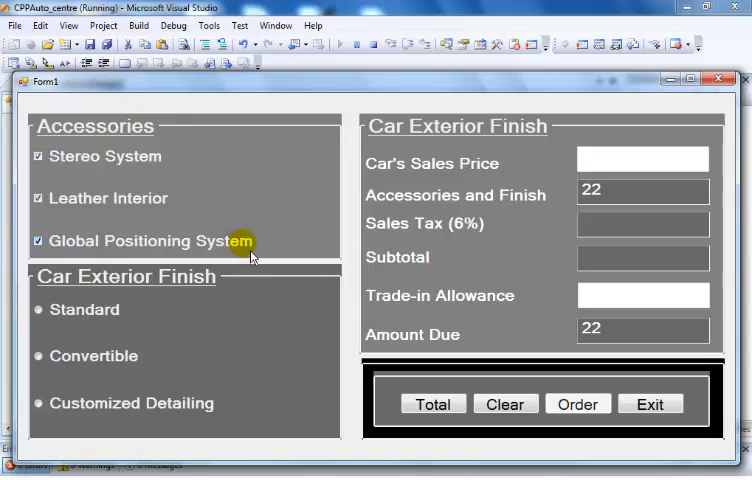
mouse_move(244, 248)
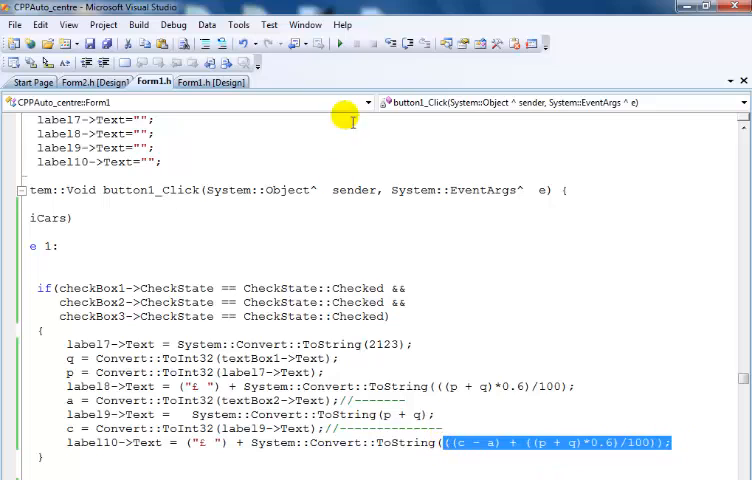
mouse_move(340, 44)
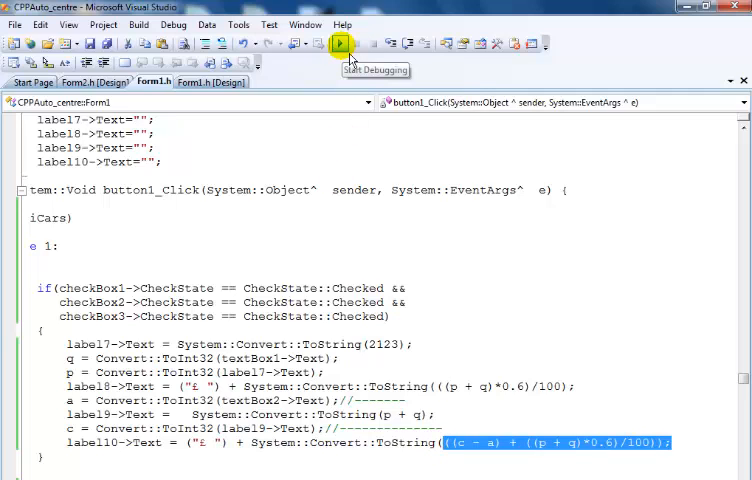
Run the calculator and enter sales price 8795 and trade-in allowance 562
left_click(340, 44)
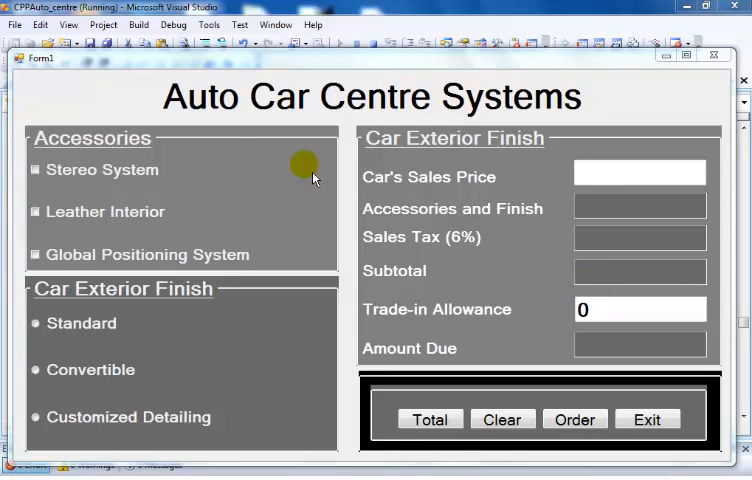
mouse_move(170, 100)
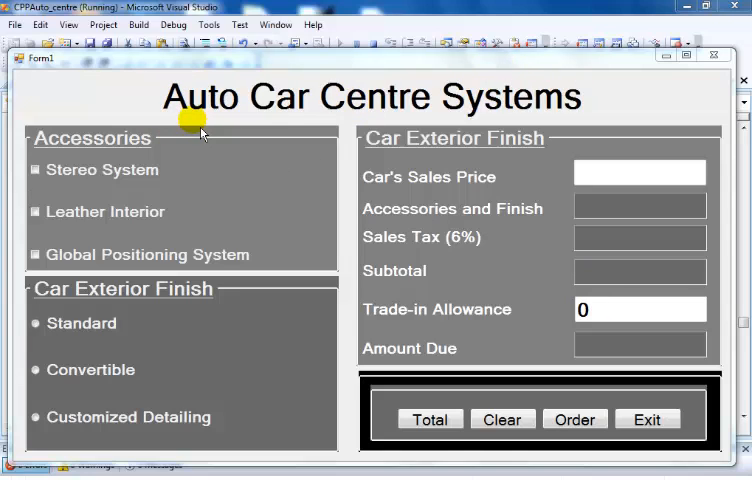
mouse_move(532, 120)
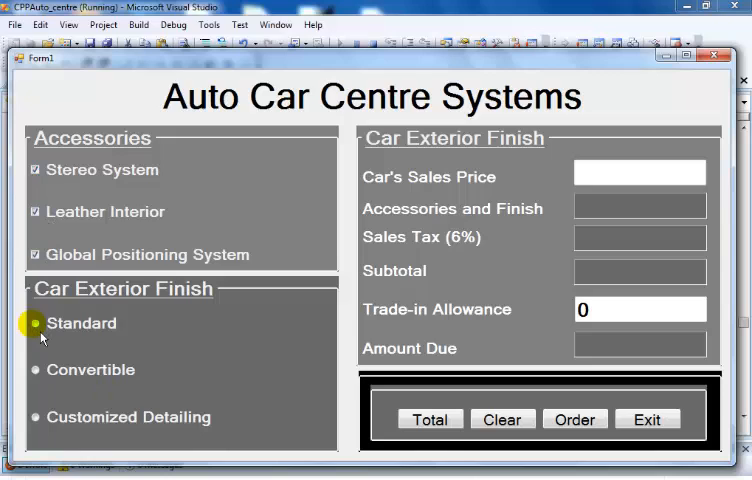
mouse_move(516, 196)
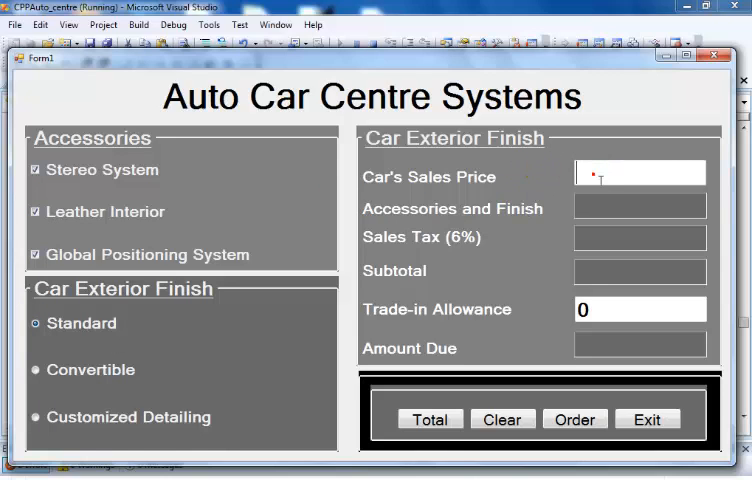
type("8")
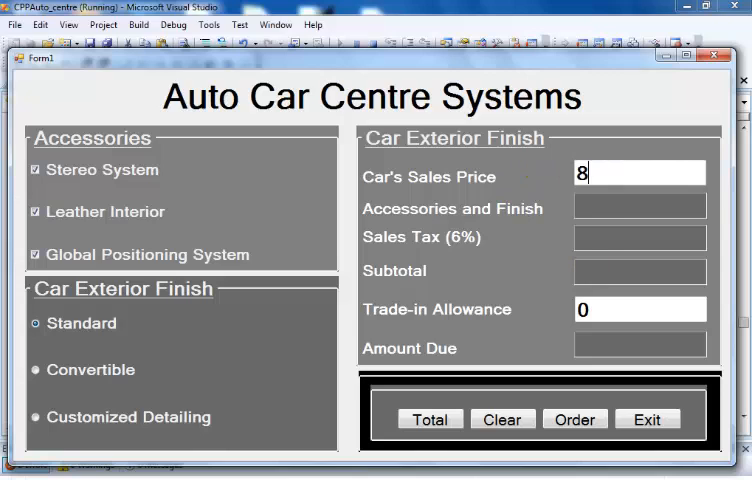
type("795")
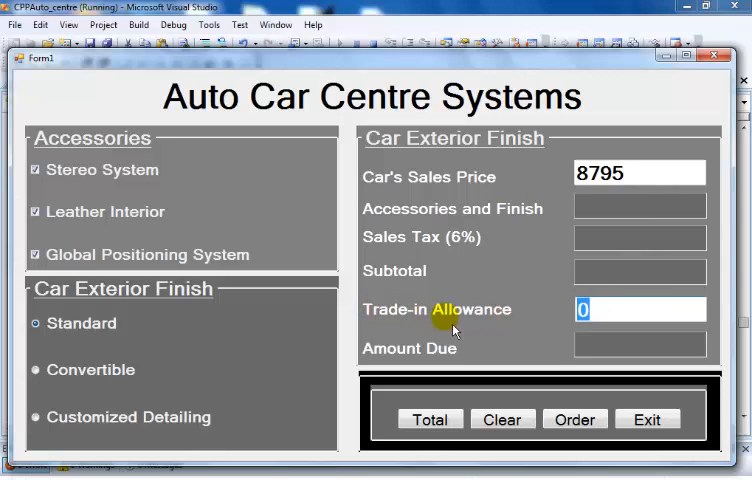
mouse_move(604, 320)
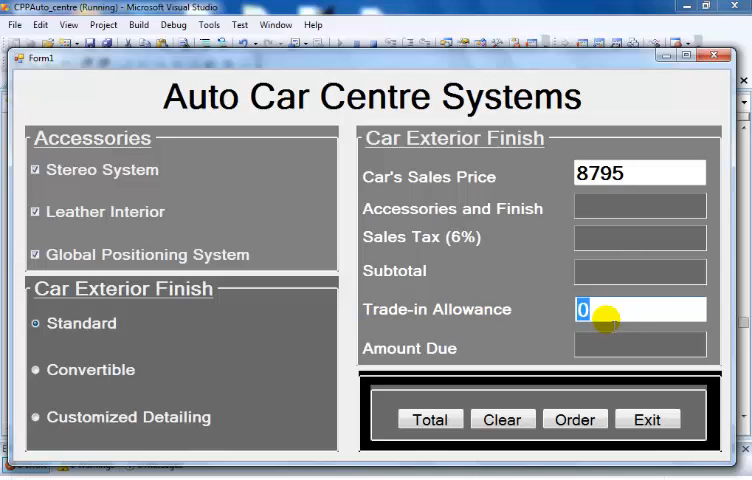
type("562")
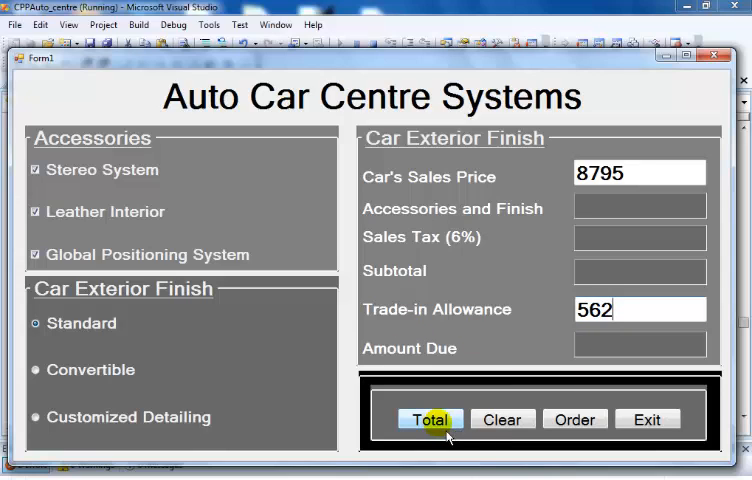
Compute accessories 2123, tax £65.508, subtotal 10918 and amount due £10421.508, then exit
left_click(430, 420)
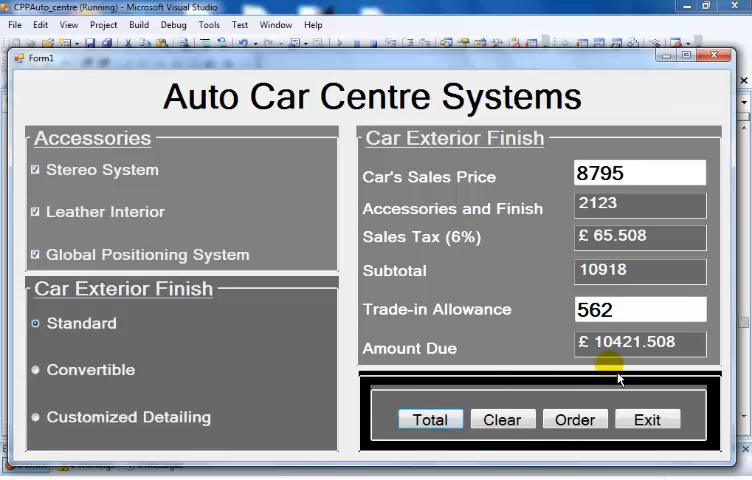
mouse_move(618, 236)
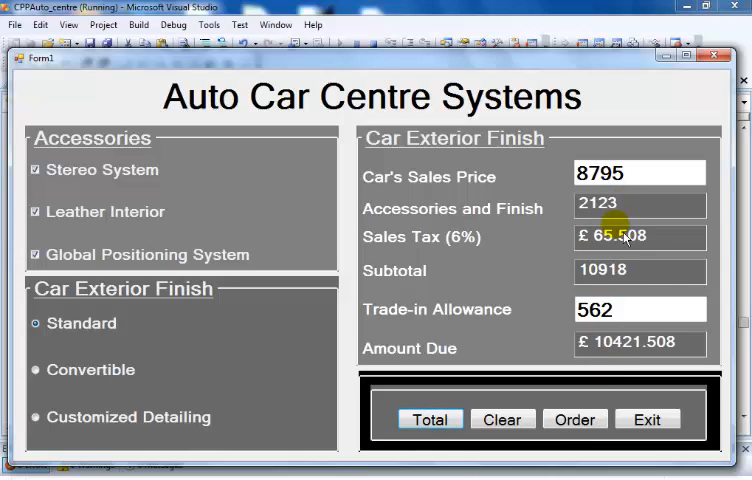
mouse_move(408, 364)
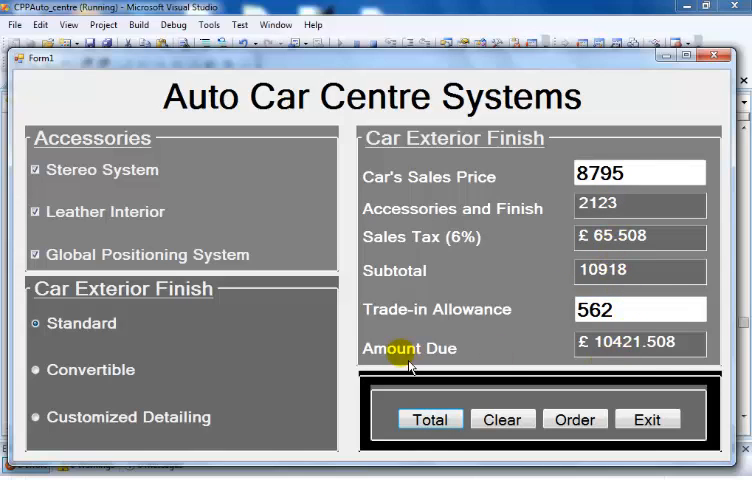
mouse_move(676, 362)
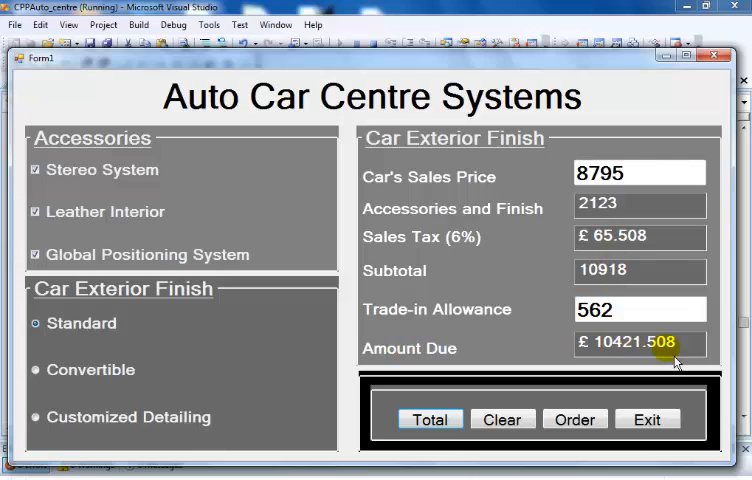
left_click(38, 368)
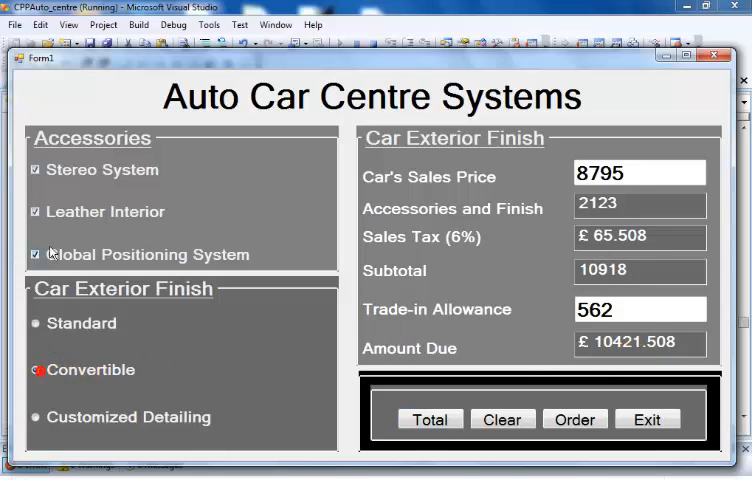
left_click(38, 368)
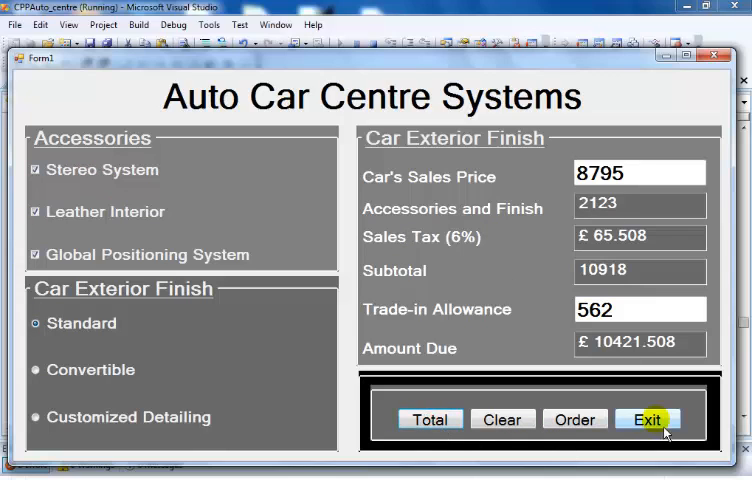
mouse_move(110, 388)
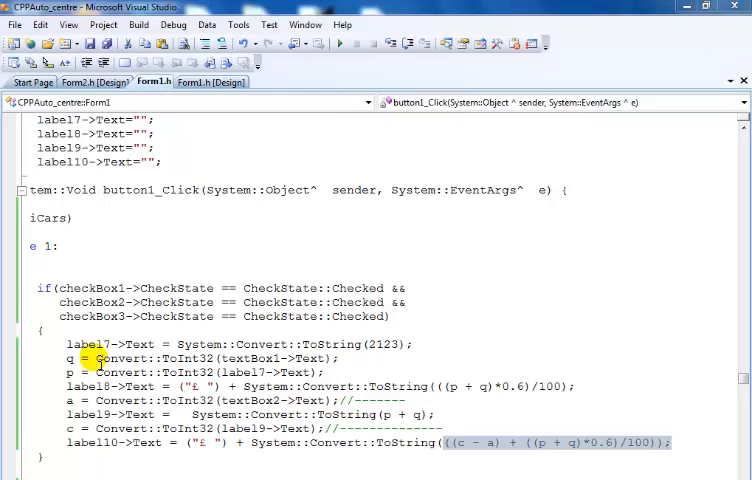
left_click_drag(68, 358, 684, 442)
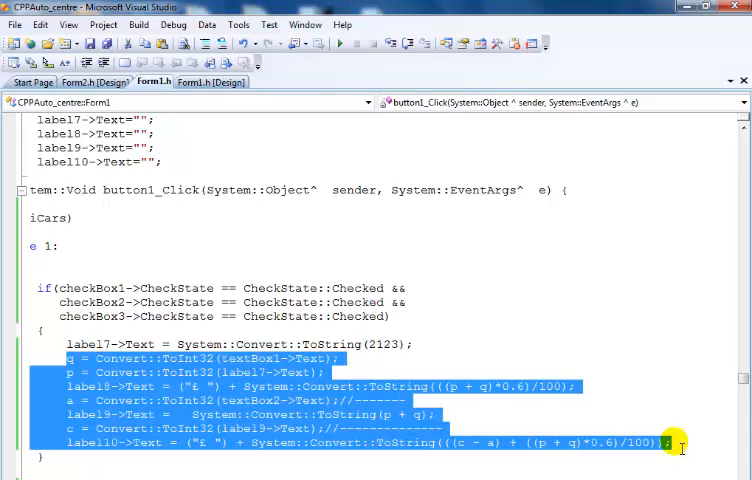
mouse_move(376, 386)
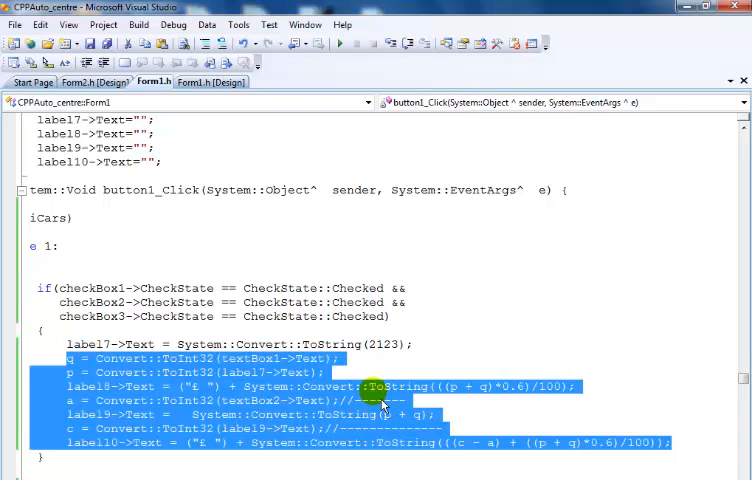
scroll("down", 3)
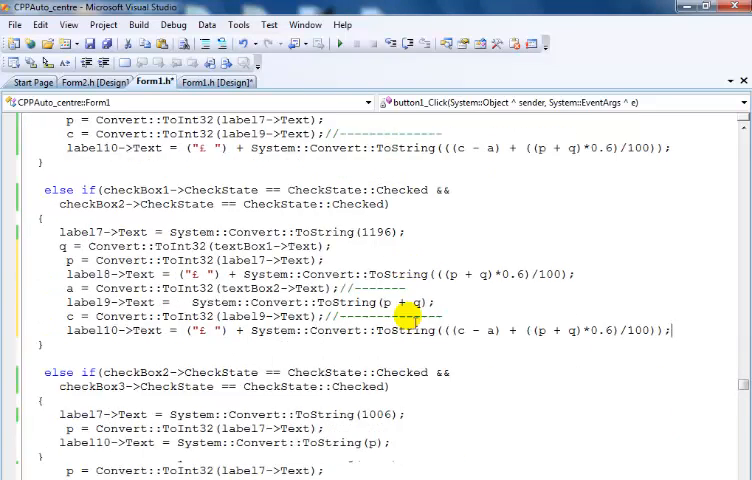
scroll("down", 3)
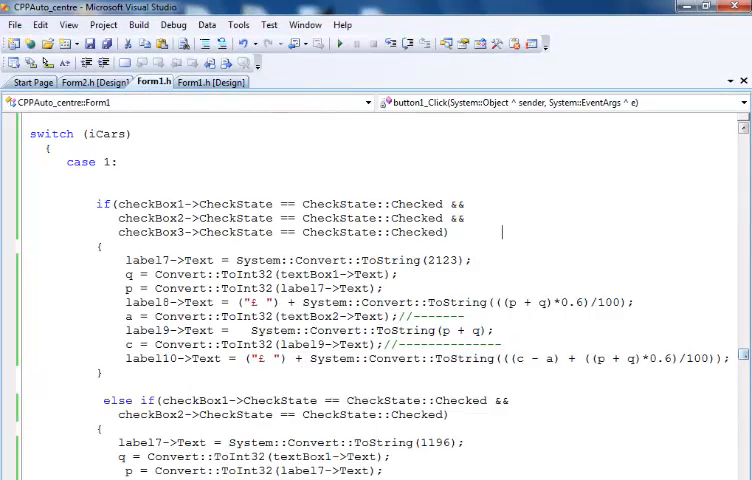
Scroll through switch cases 1 to 3 and run the Auto Car Centre calculator
scroll("down", 3)
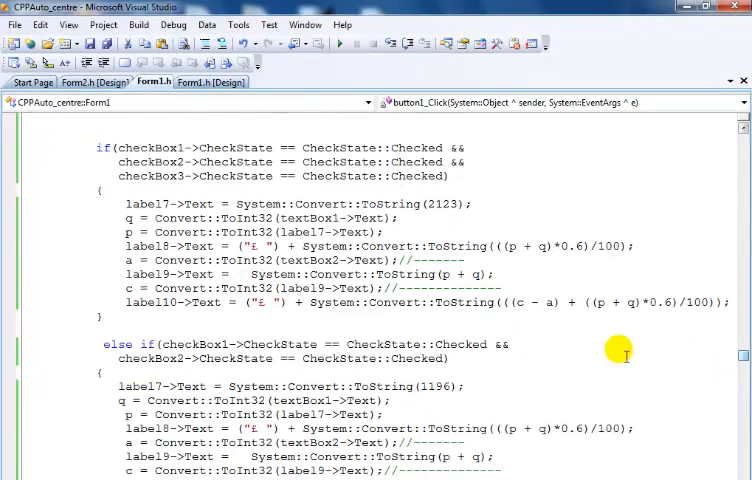
scroll("down", 3)
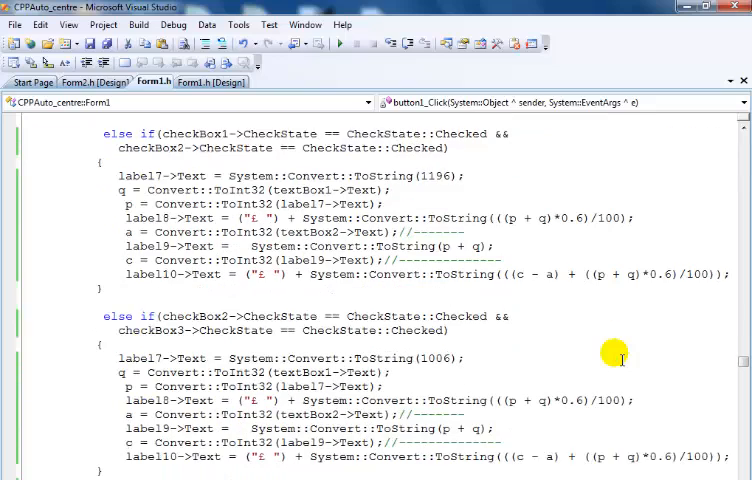
scroll("down", 3)
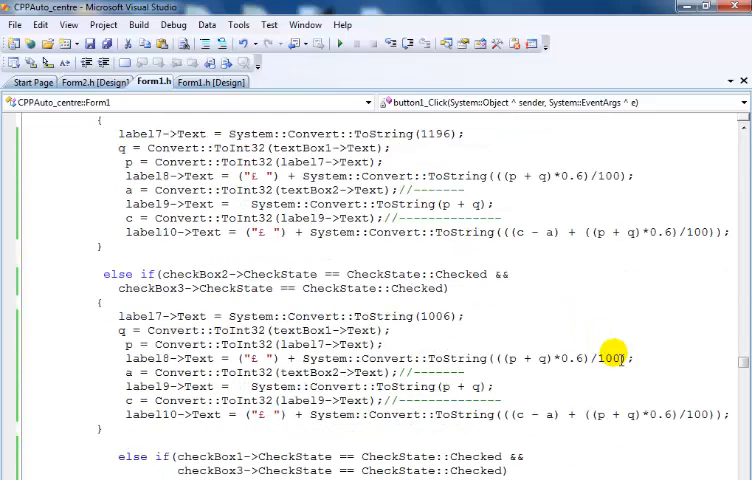
scroll("down", 3)
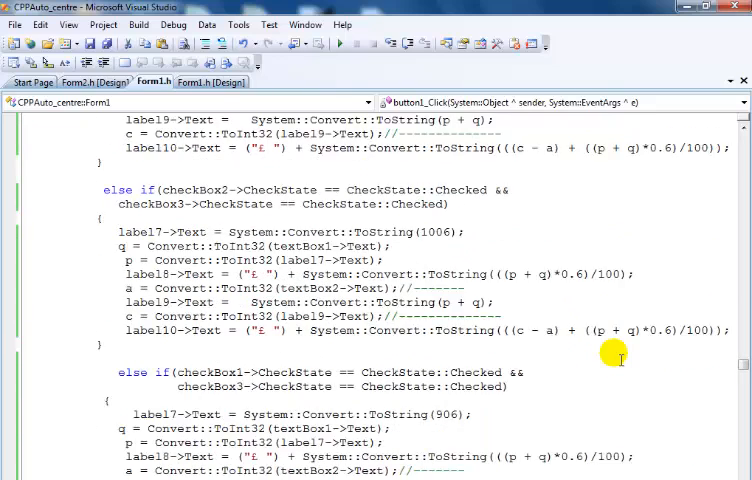
scroll("down", 3)
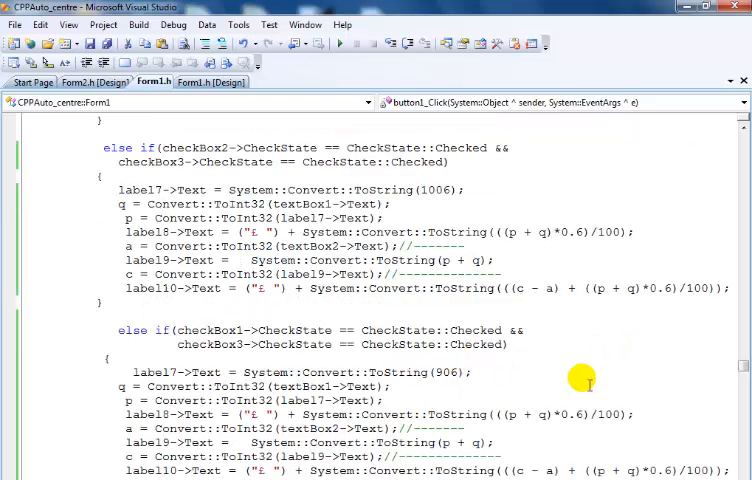
scroll("down", 3)
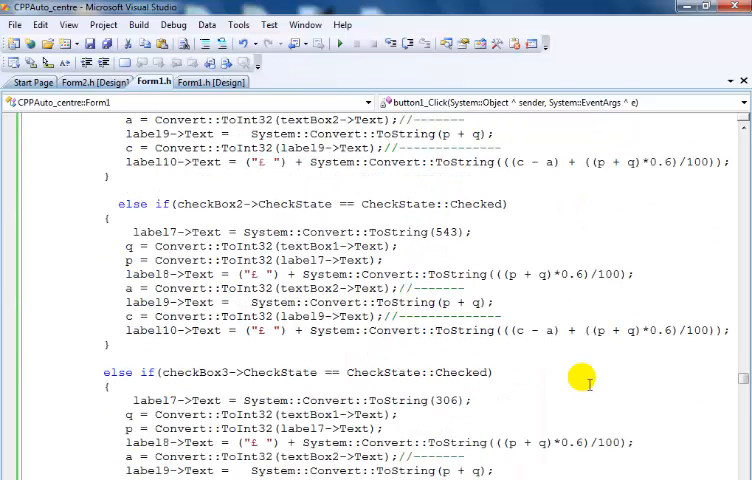
scroll("up", 3)
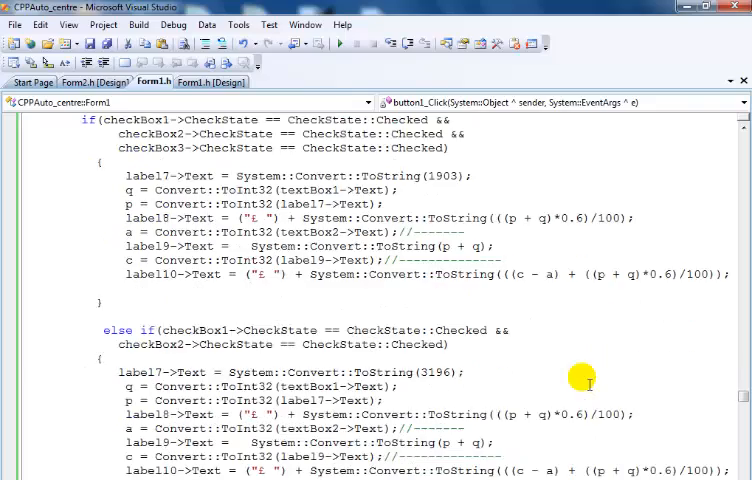
scroll("down", 3)
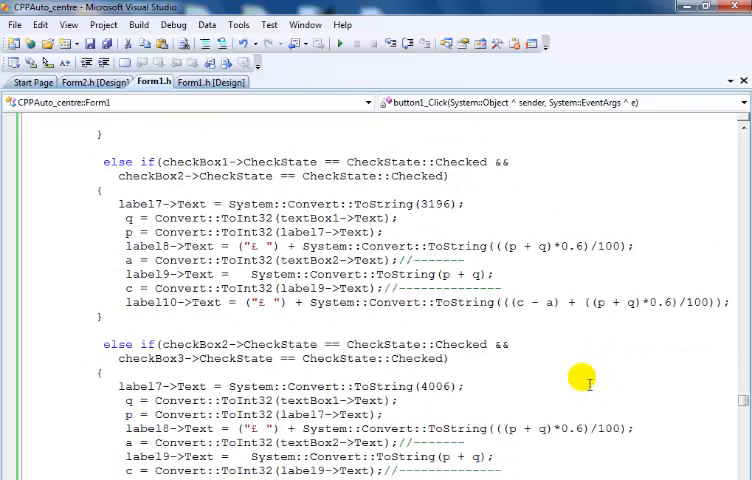
scroll("down", 3)
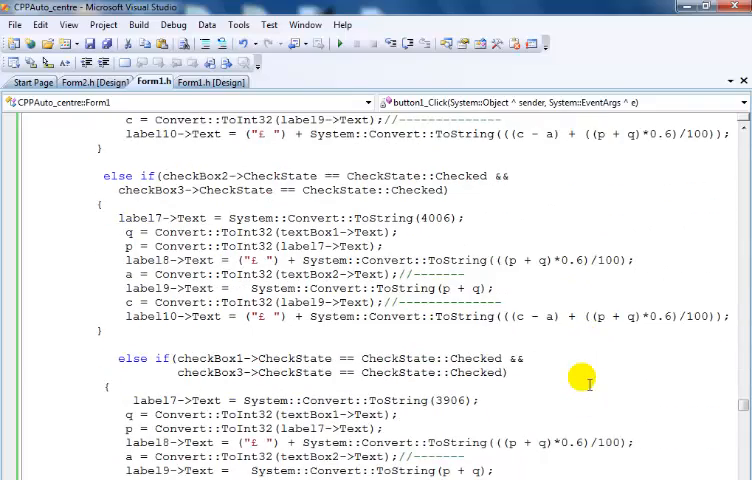
scroll("down", 3)
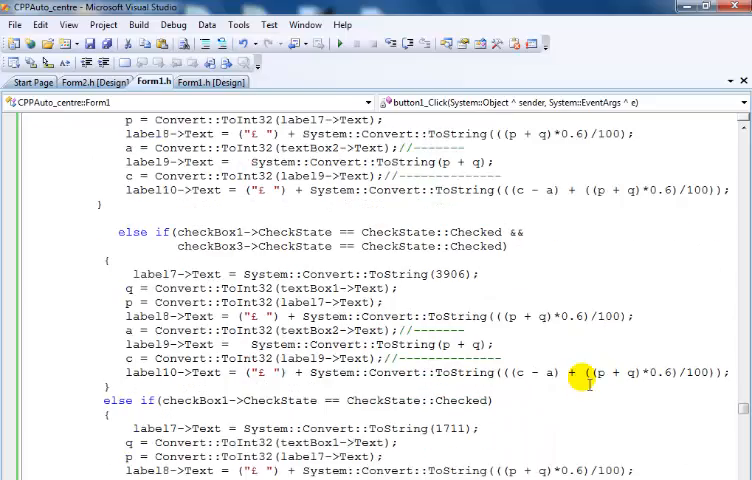
scroll("down", 3)
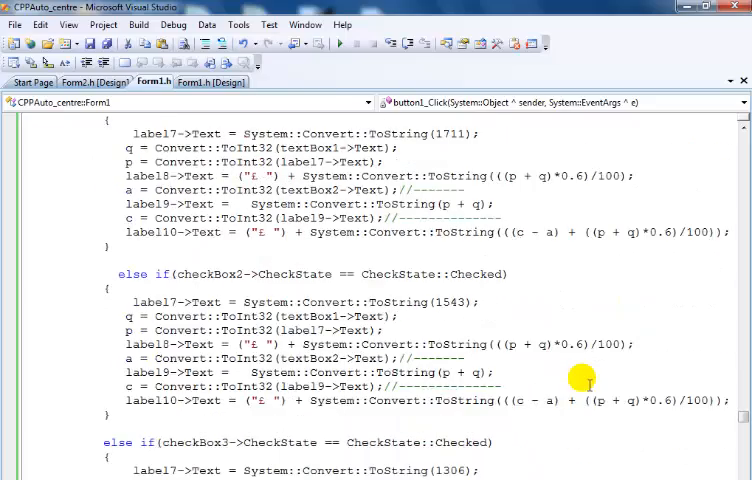
scroll("down", 3)
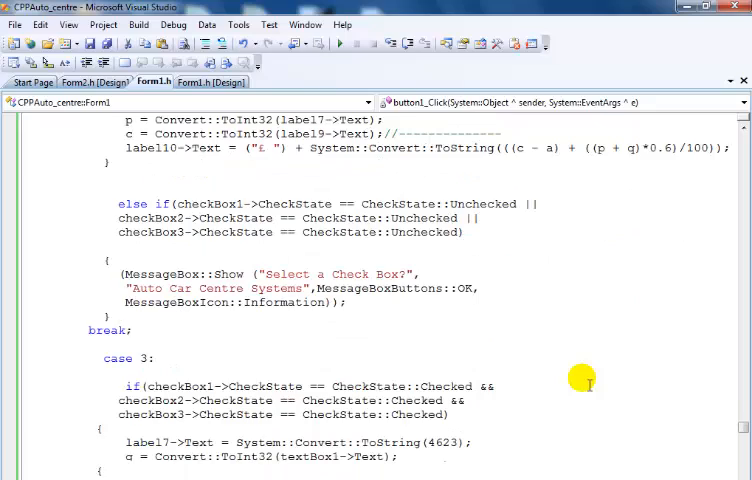
scroll("down", 3)
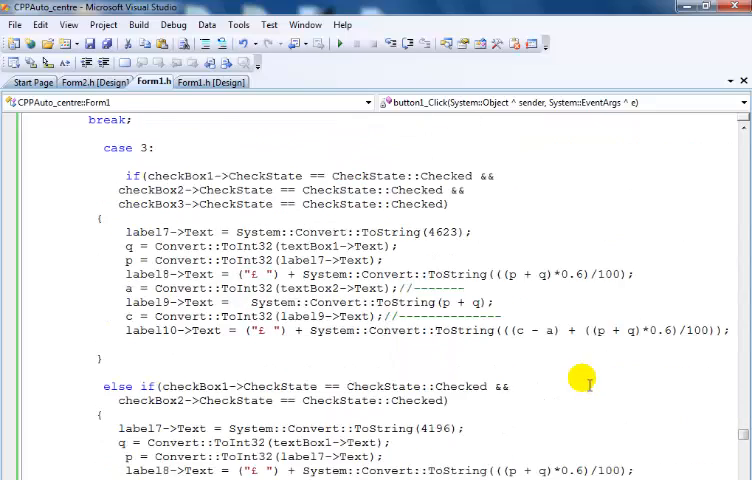
left_click(340, 44)
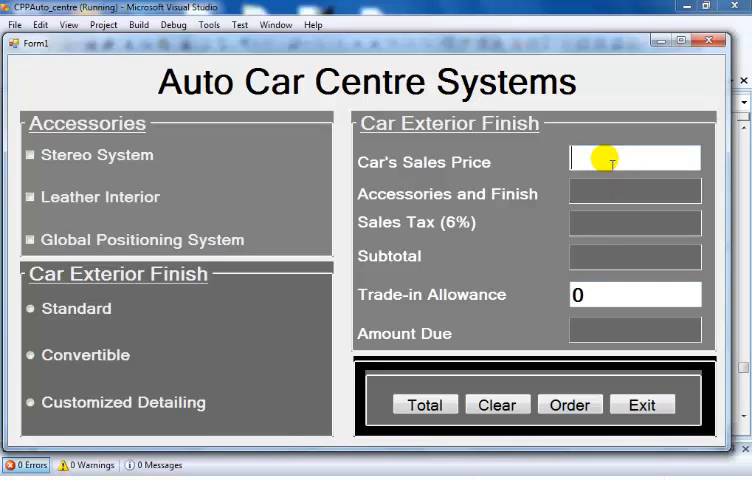
Enter 19025 as the car sales price in the running form
type("19025")
left_click(620, 294)
type("466")
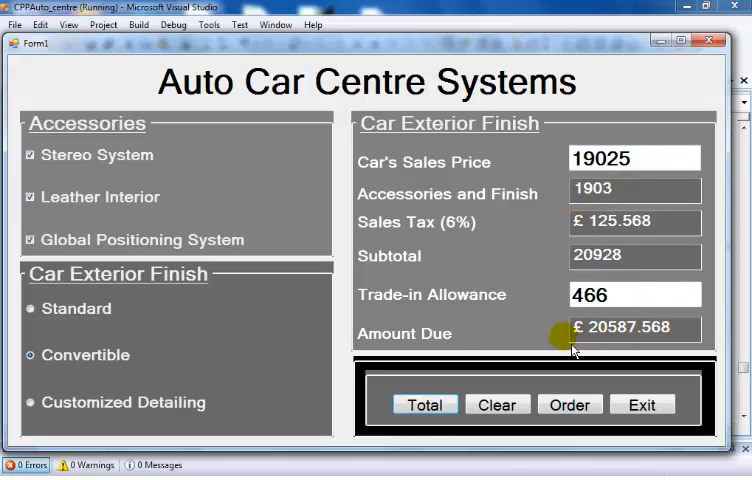
mouse_move(670, 344)
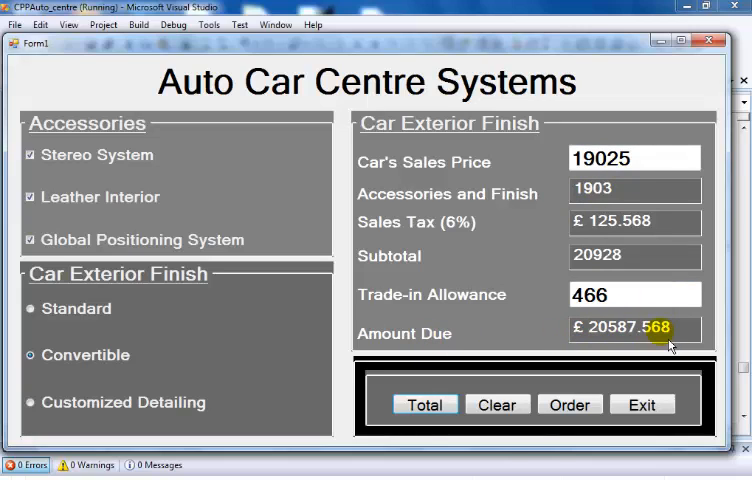
mouse_move(88, 420)
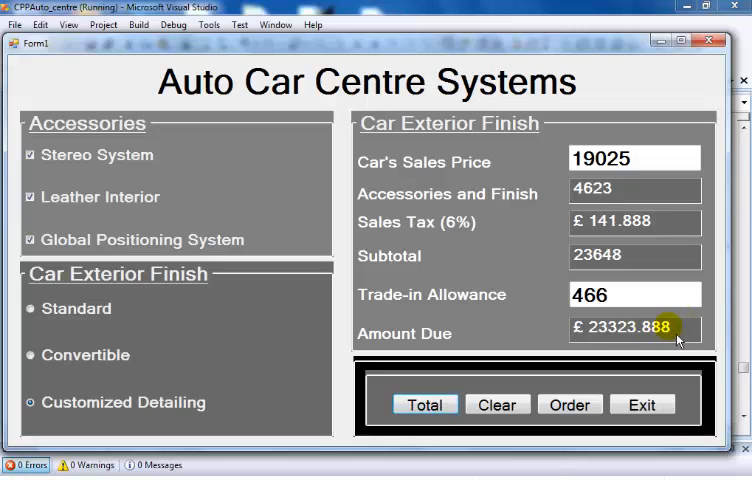
mouse_move(282, 304)
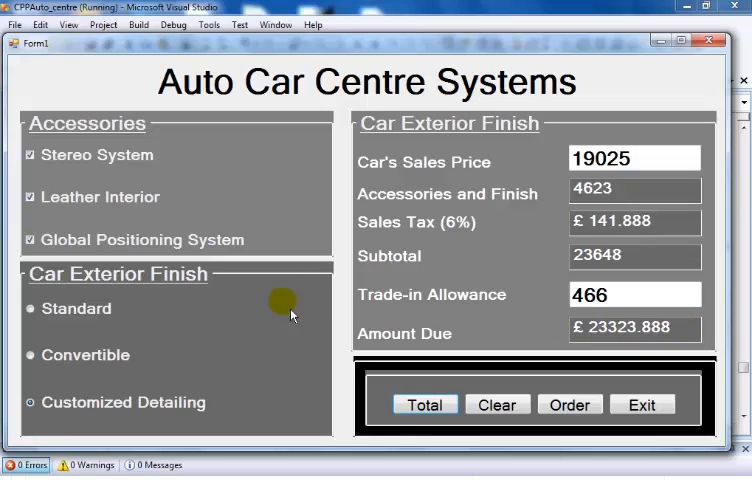
mouse_move(590, 350)
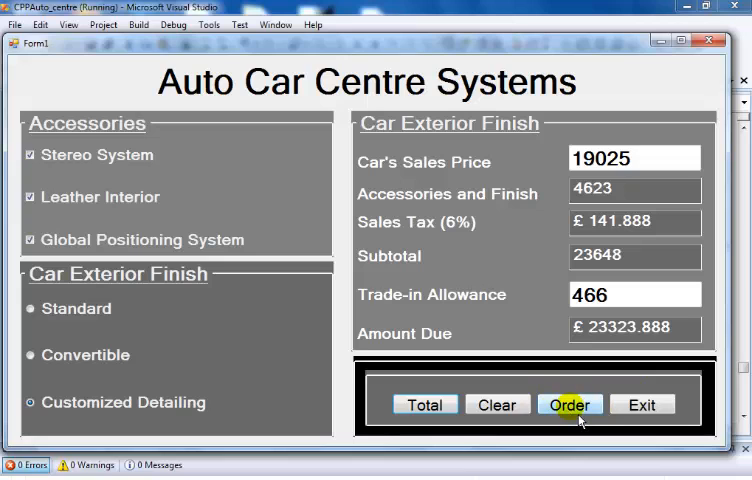
left_click(570, 404)
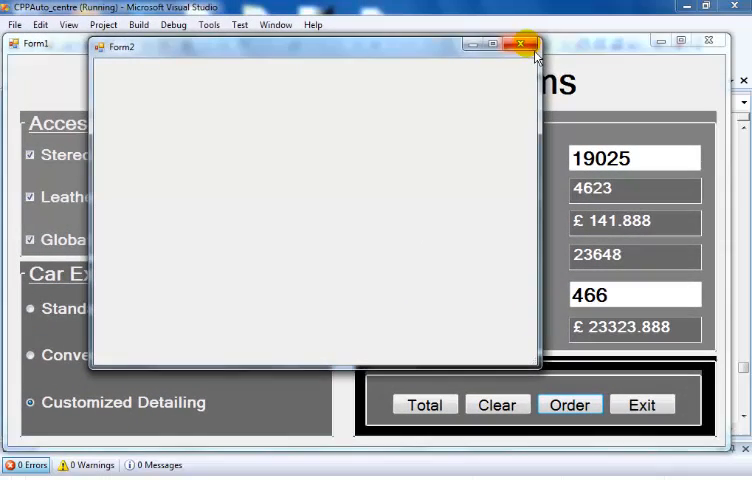
left_click(520, 44)
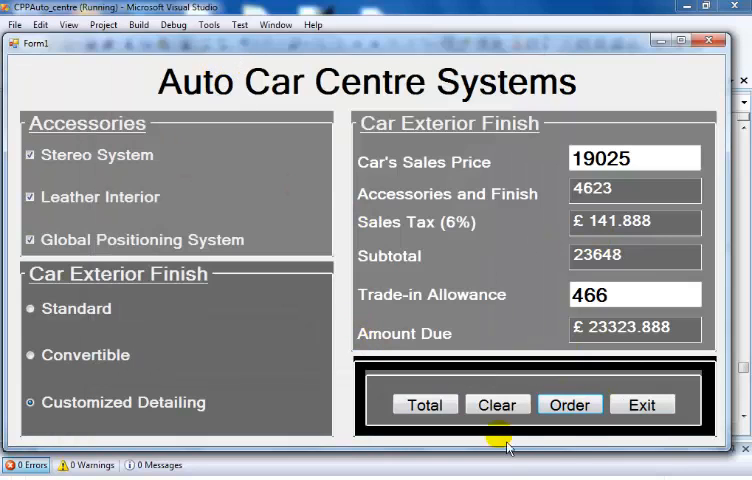
mouse_move(344, 248)
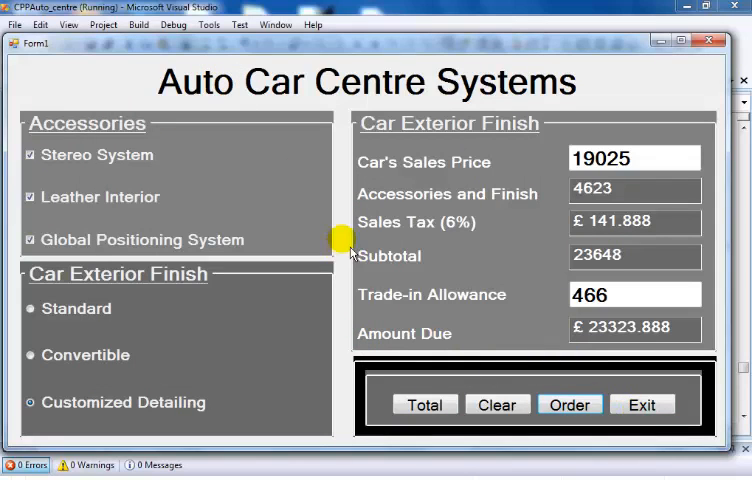